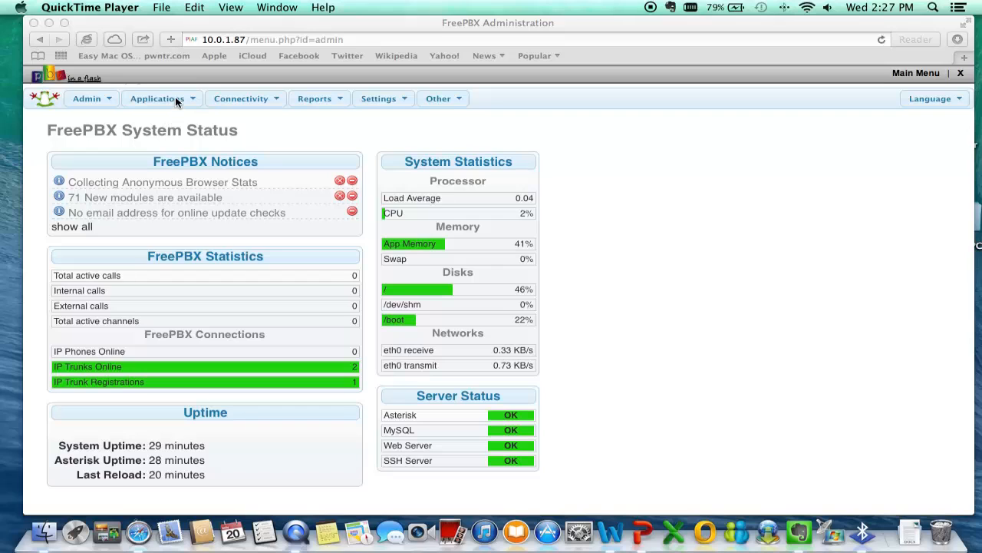
- Open the Admin menu, glance at Applications, and return to the Admin menu
left_click(86, 98)
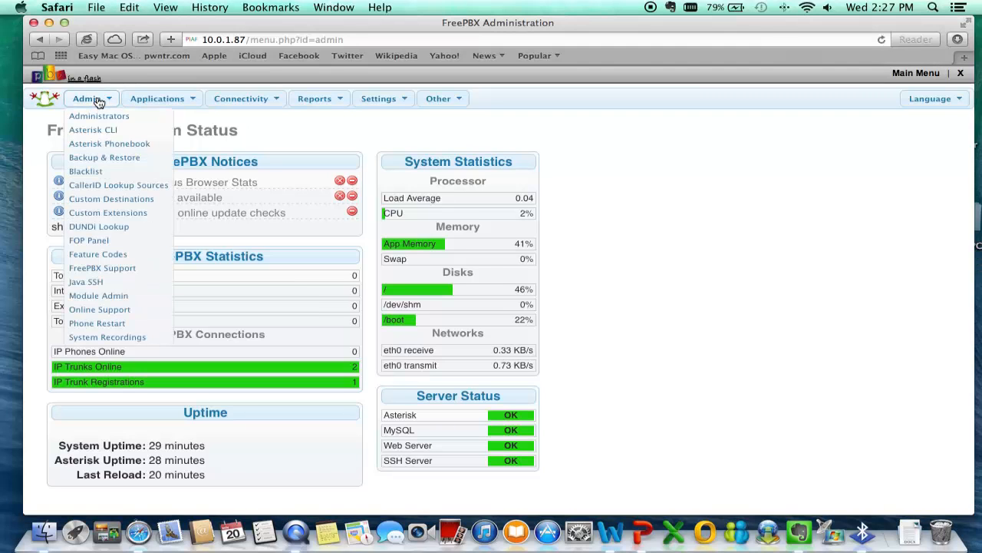
left_click(158, 99)
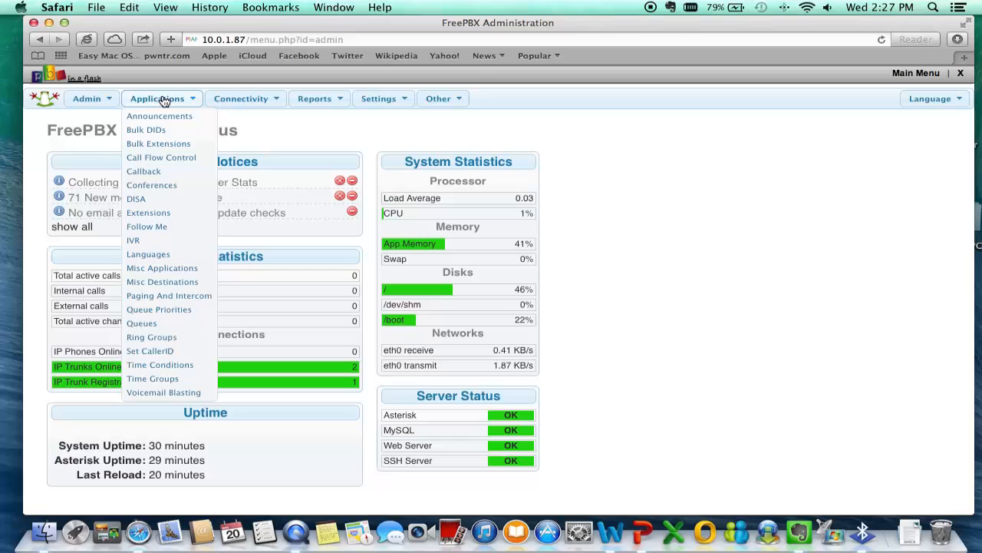
left_click(86, 98)
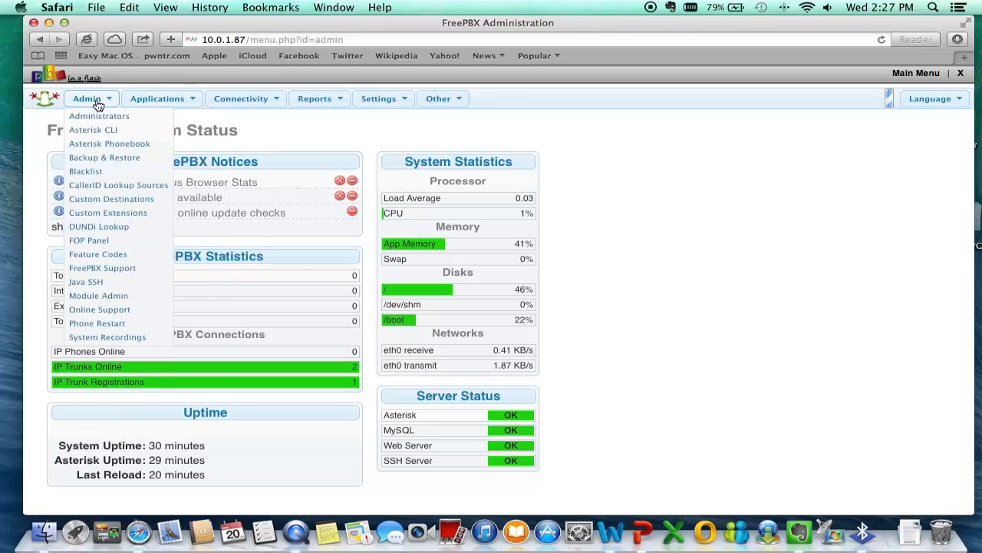
mouse_move(98, 296)
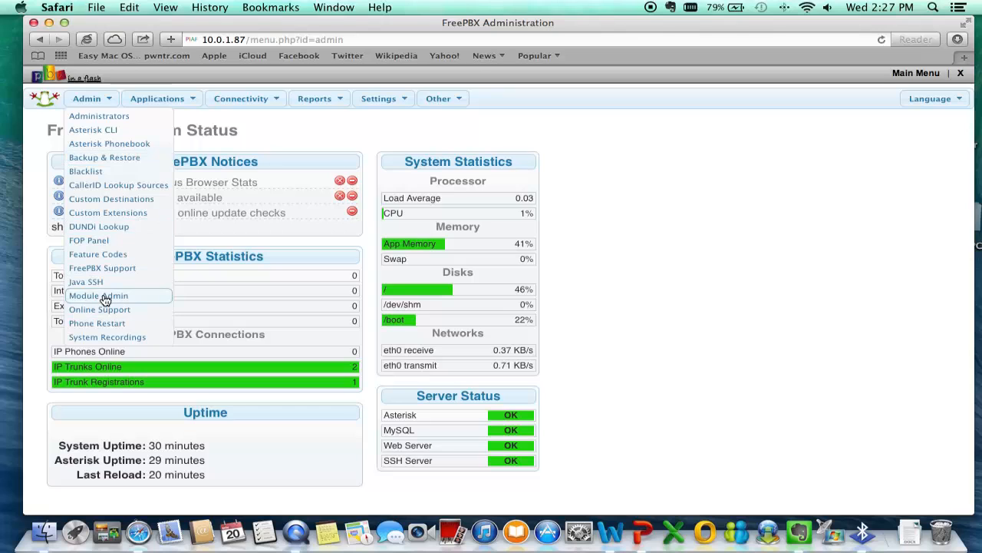
- In Module Admin, set 2.11 Upgrade Tool to Download and Install and process it
left_click(98, 296)
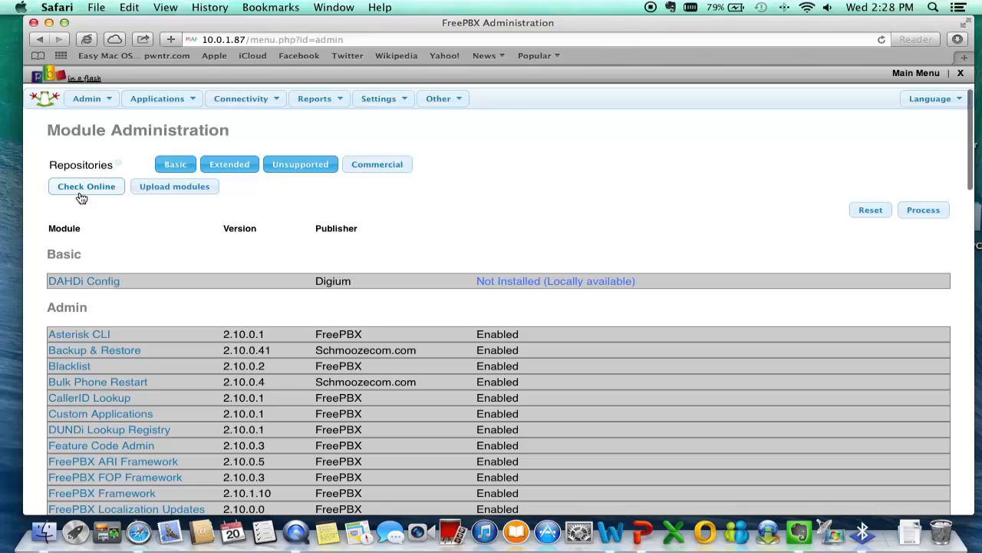
mouse_move(376, 203)
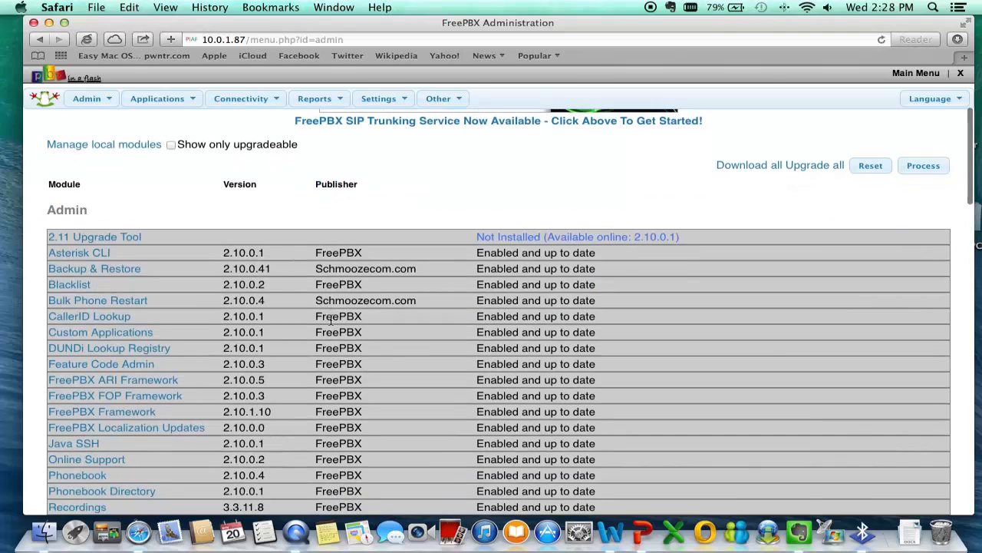
left_click(94, 236)
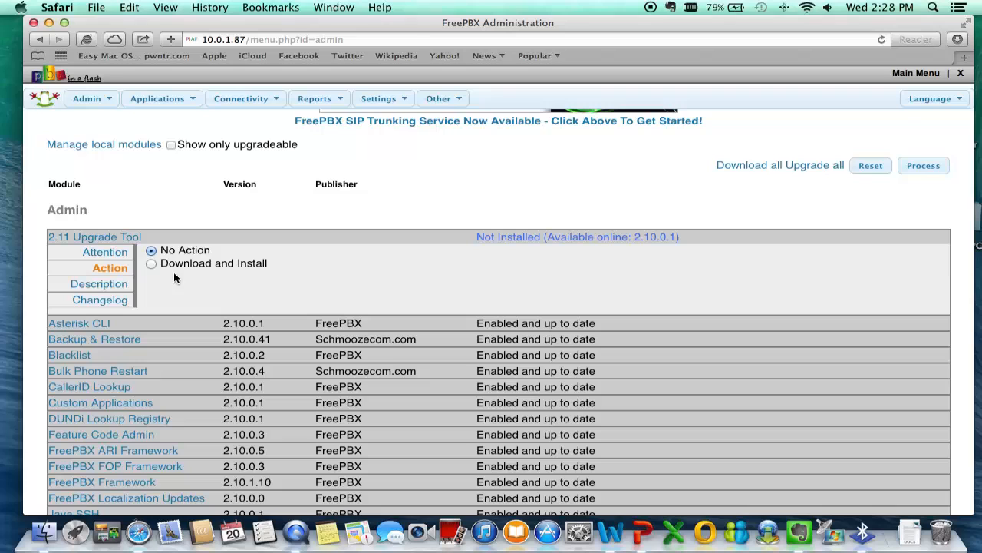
left_click(151, 263)
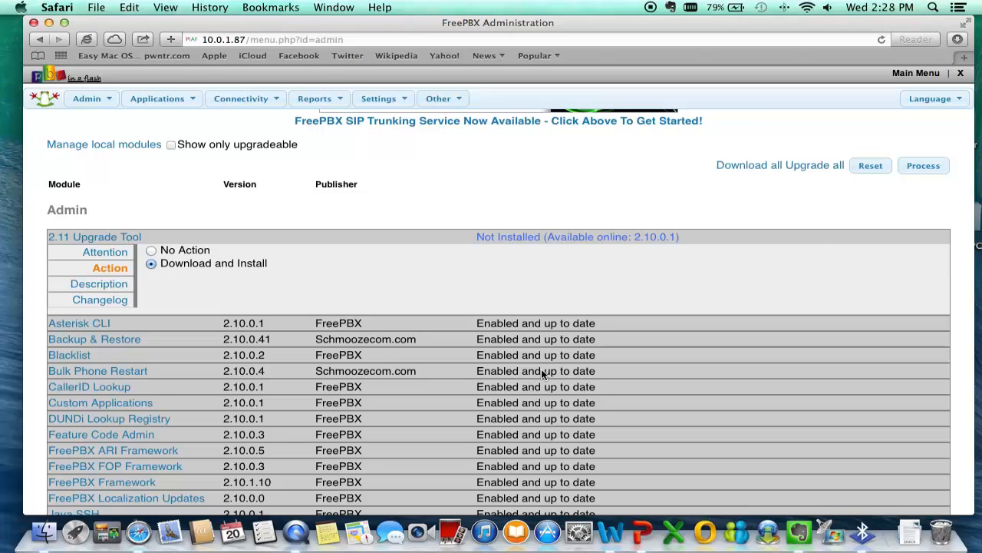
mouse_move(652, 224)
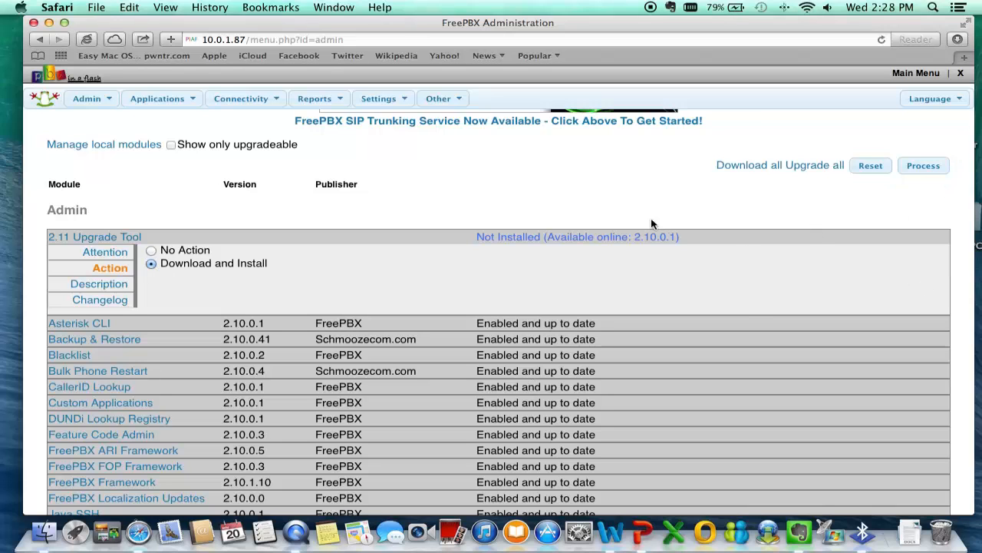
scroll("down", 3)
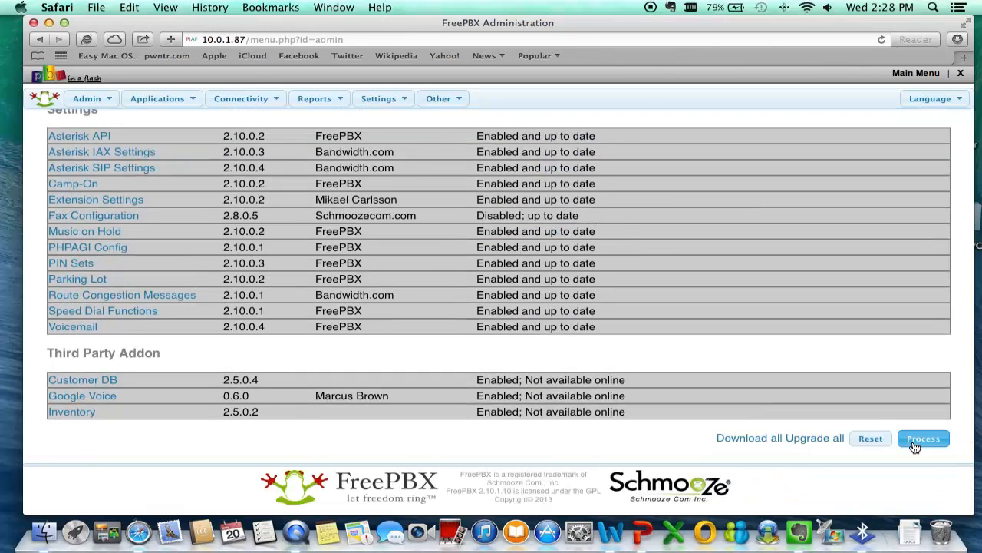
left_click(923, 438)
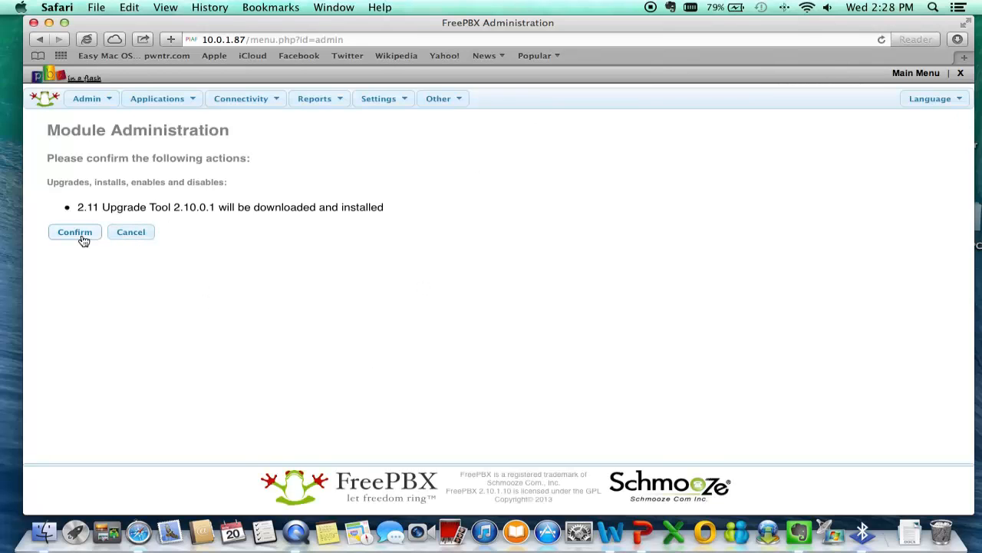
- Confirm the 2.11 Upgrade Tool install, return to the module list, and apply the configuration
left_click(74, 232)
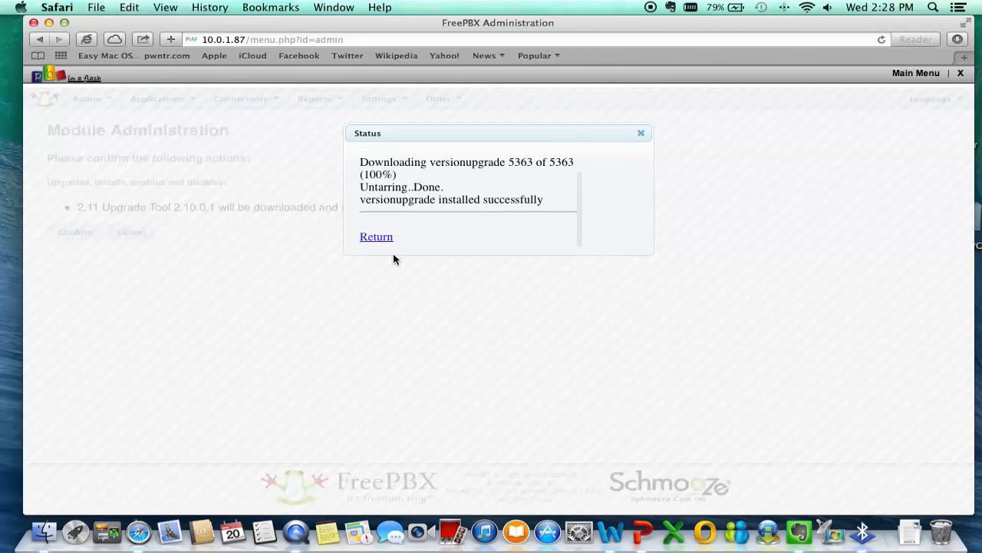
left_click(376, 236)
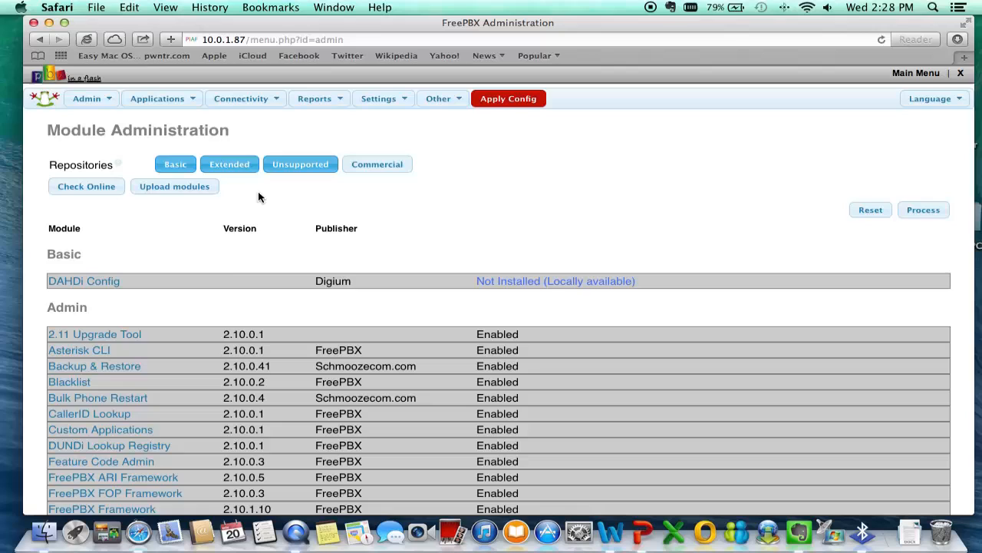
mouse_move(236, 253)
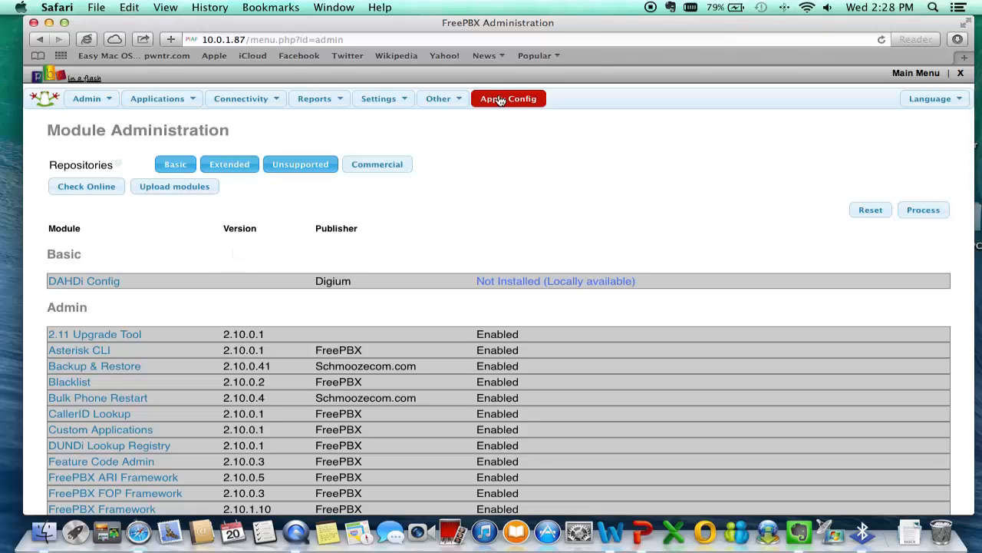
left_click(508, 99)
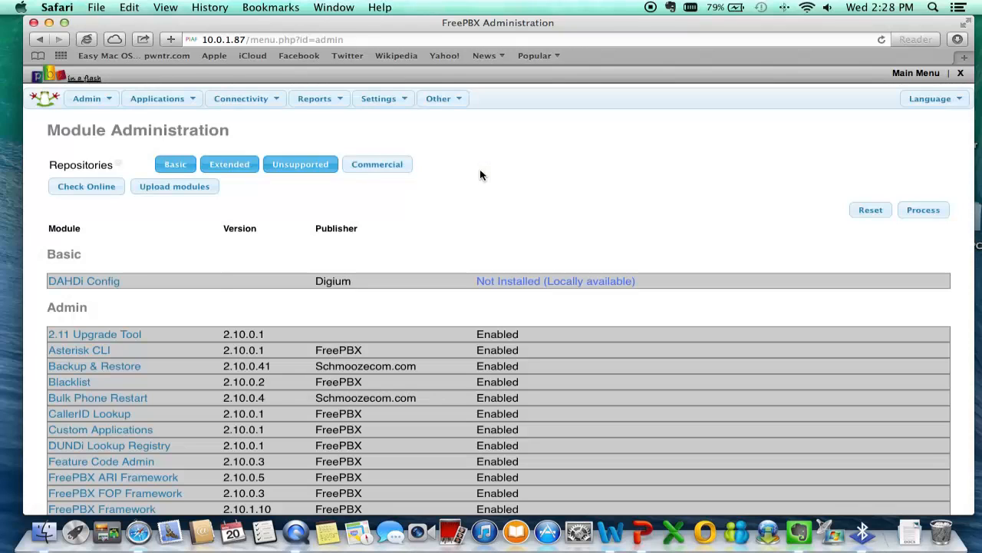
- Browse the Other, Settings and Connectivity menus, then open the 2.11 Upgrade Tool page
left_click(86, 98)
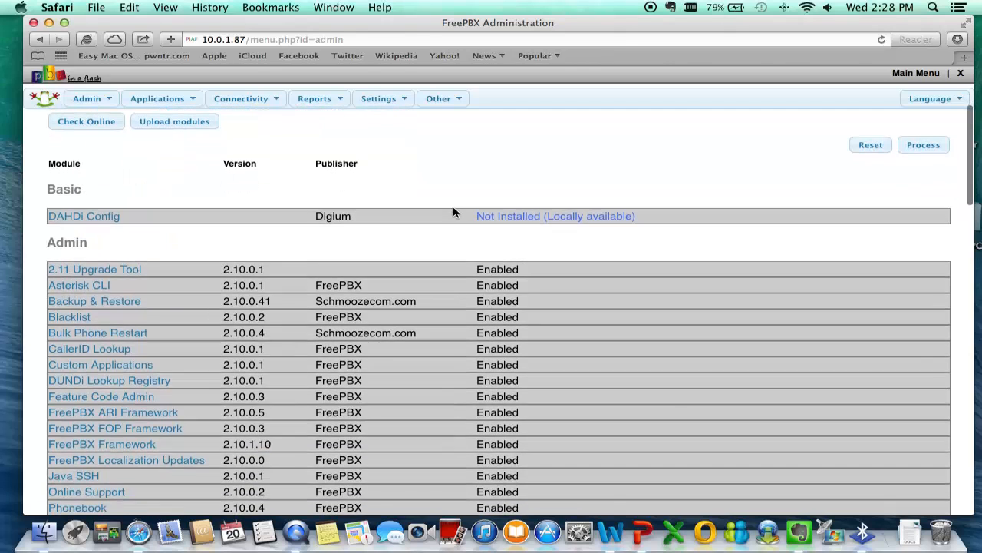
left_click(439, 98)
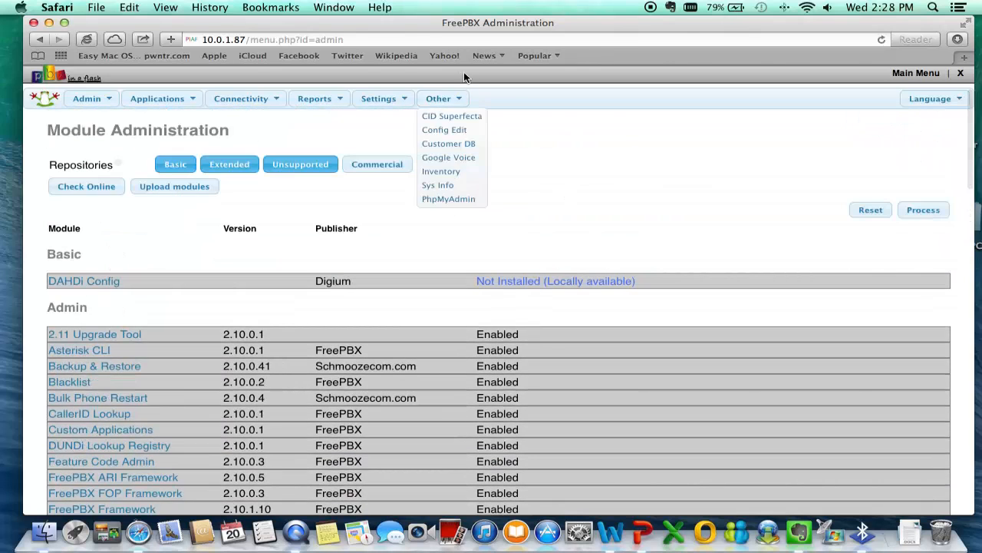
left_click(378, 98)
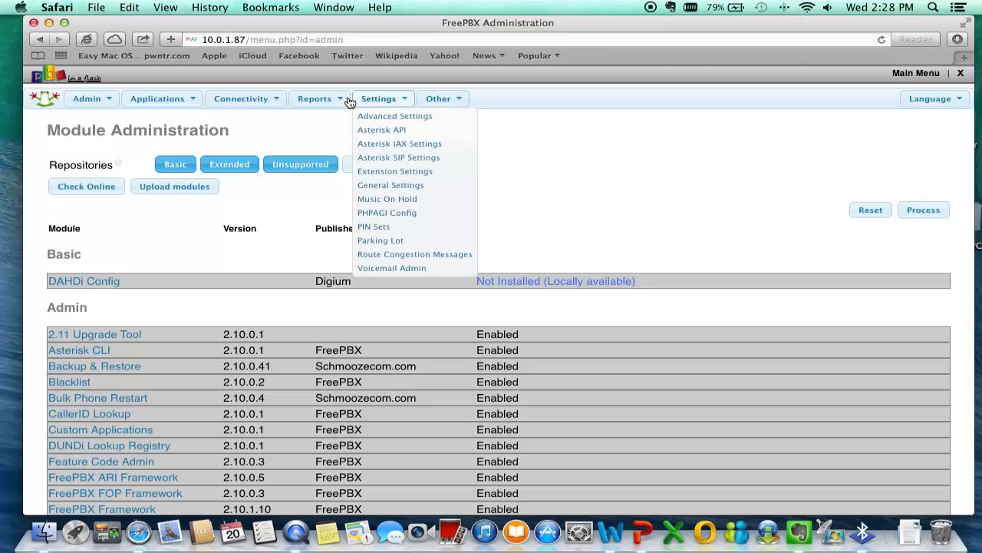
left_click(241, 98)
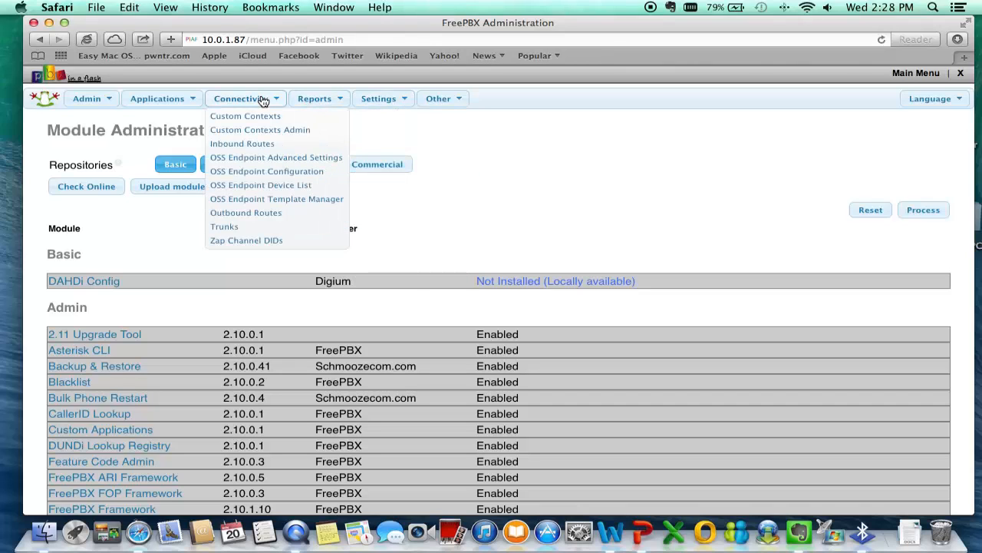
left_click(87, 98)
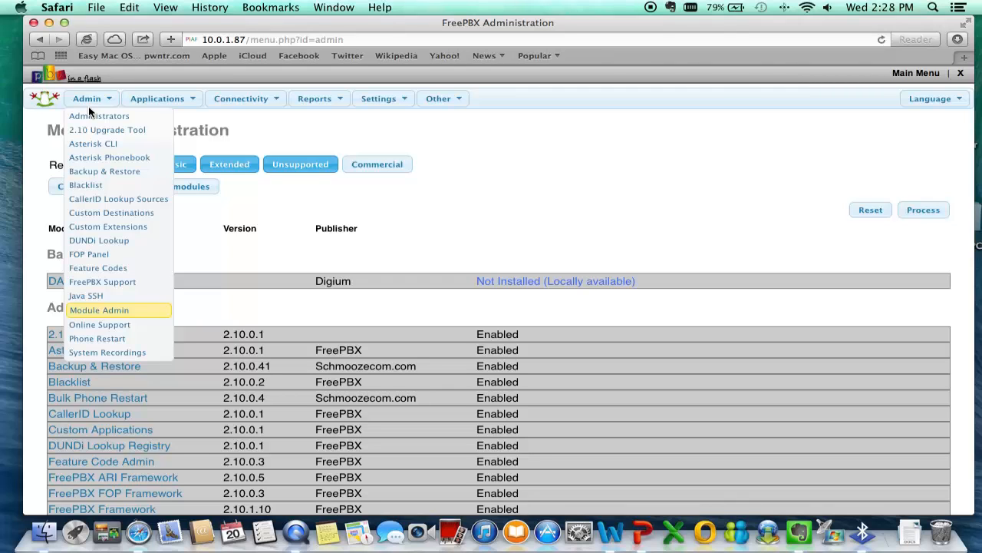
left_click(99, 309)
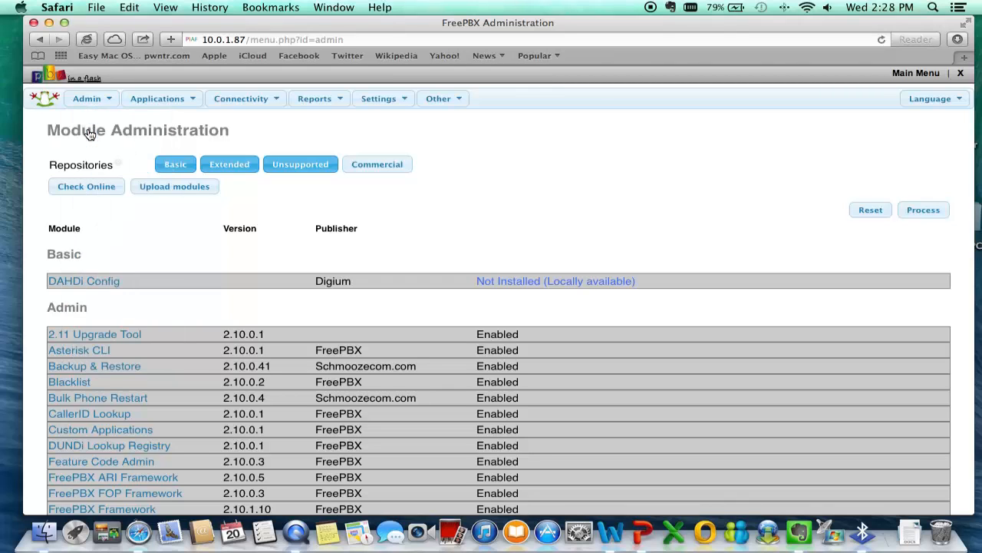
- Start the 2.11 base upgrade, agree to the irreversible warning, then open the Admin menu
left_click(95, 334)
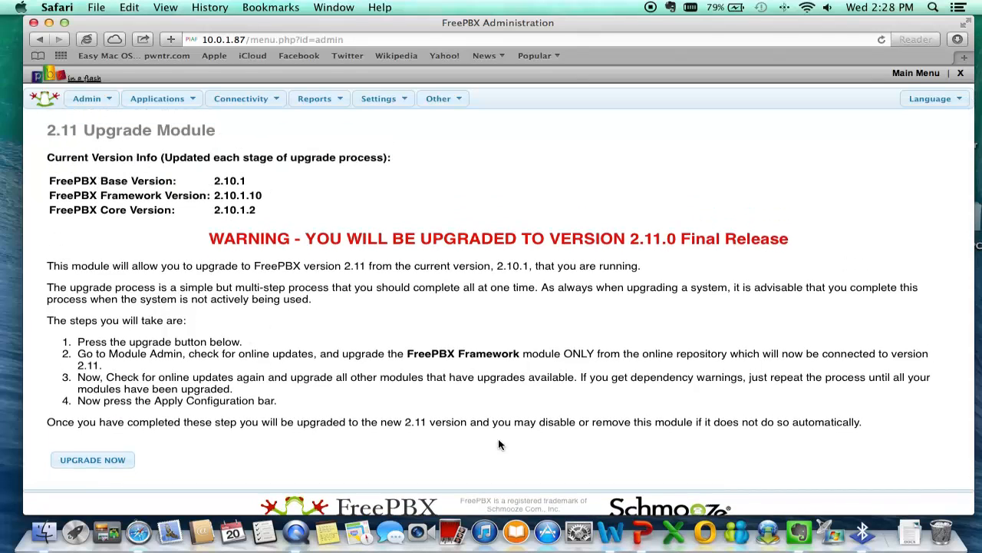
scroll("down", 3)
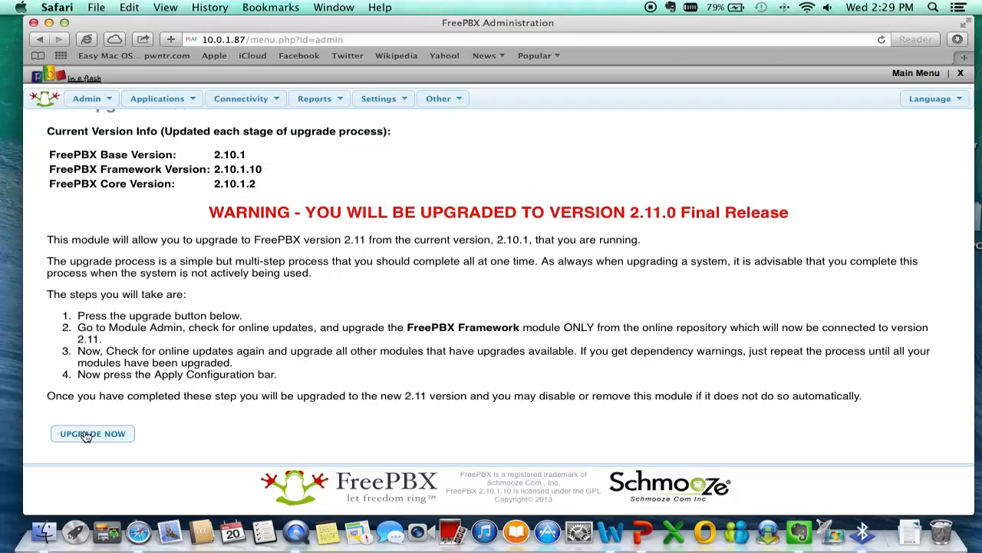
left_click(92, 434)
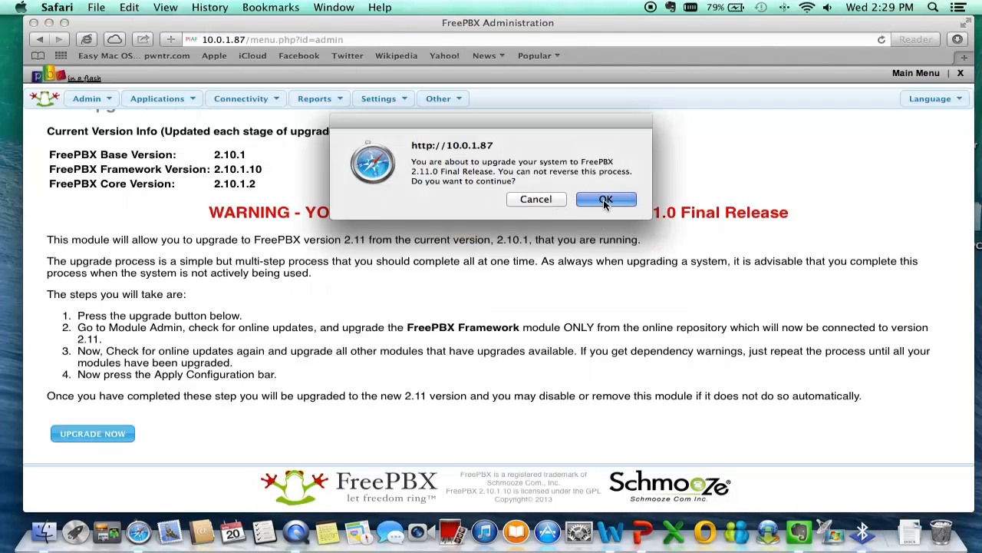
left_click(606, 199)
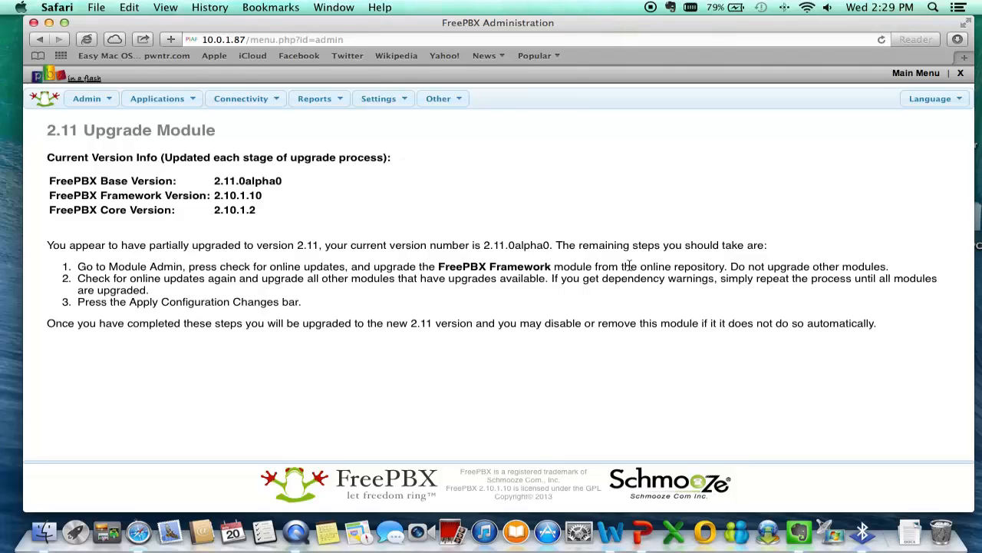
left_click(439, 98)
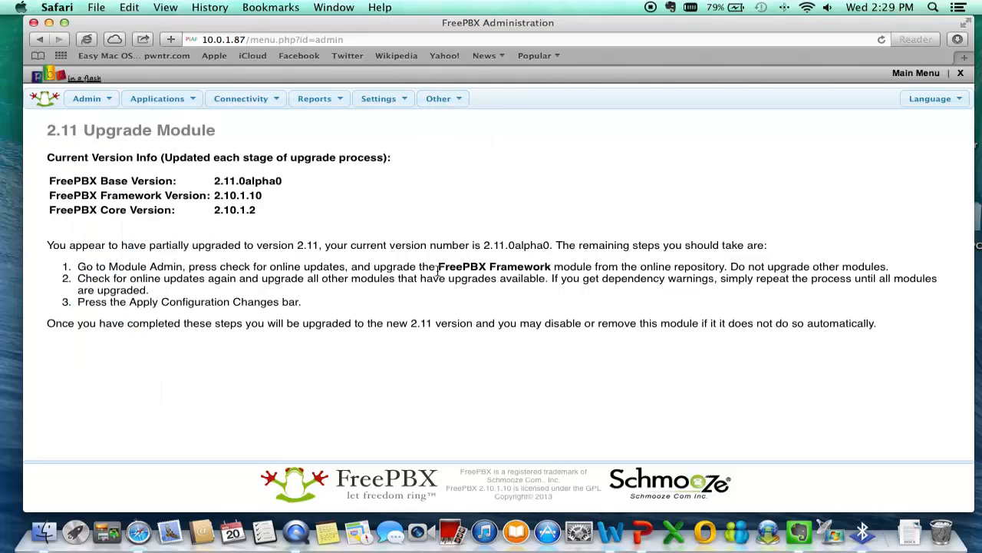
left_click(87, 98)
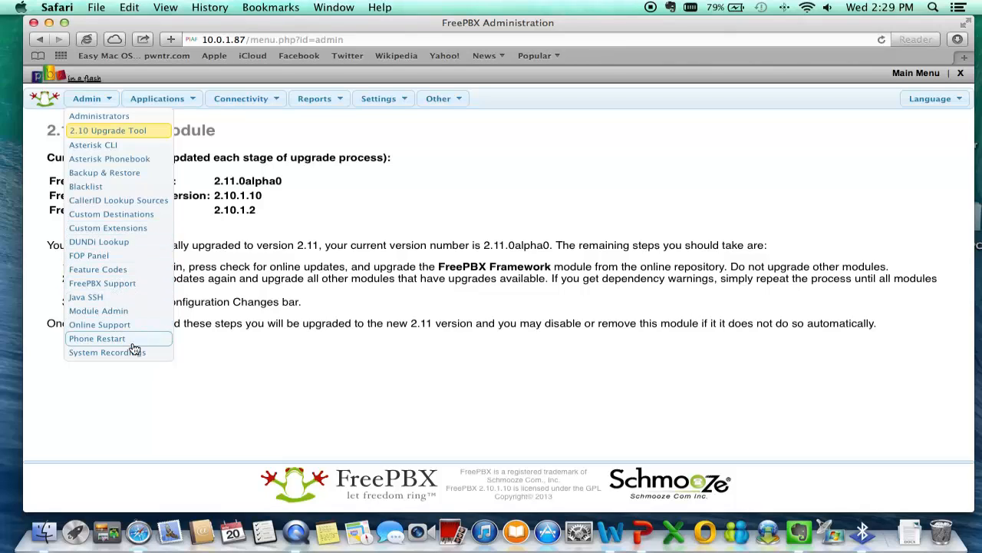
- Check online and upgrade FreePBX Framework from 2.10.1.10 to 2.11.0.11, confirming and returning
left_click(98, 310)
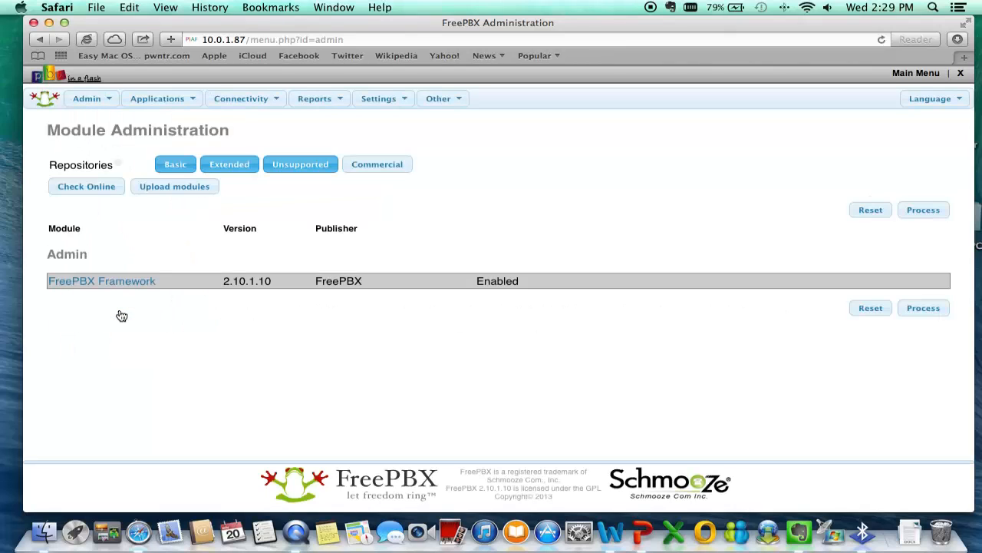
left_click(103, 280)
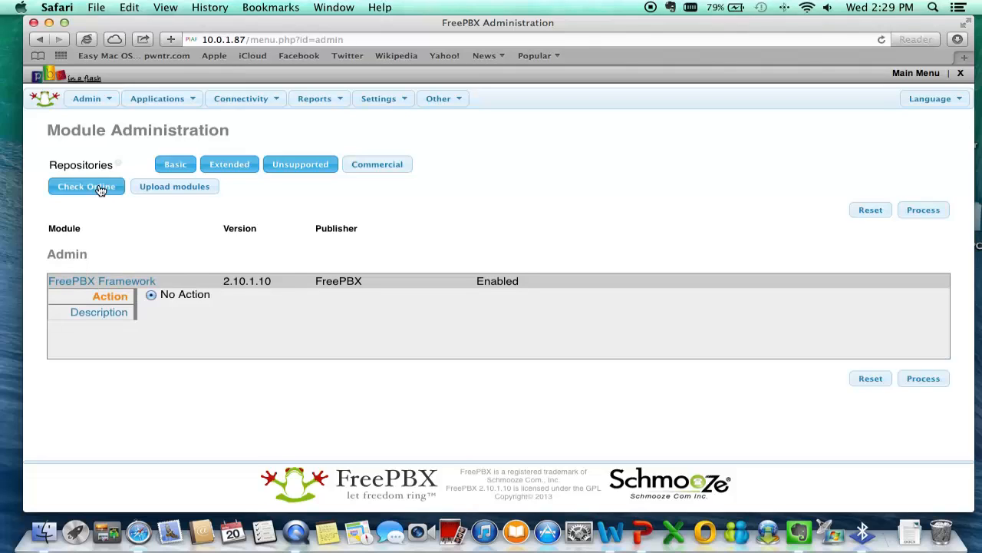
left_click(86, 186)
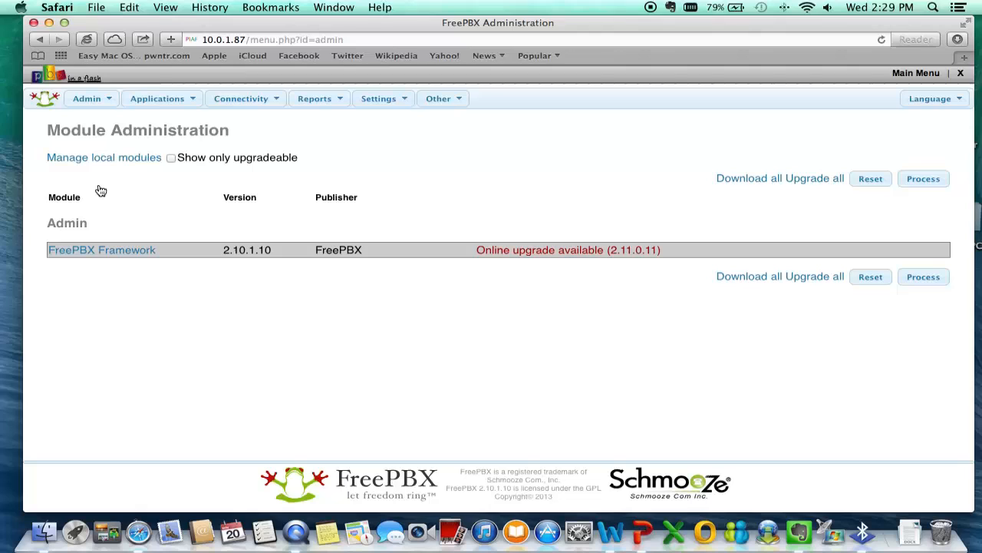
left_click(101, 250)
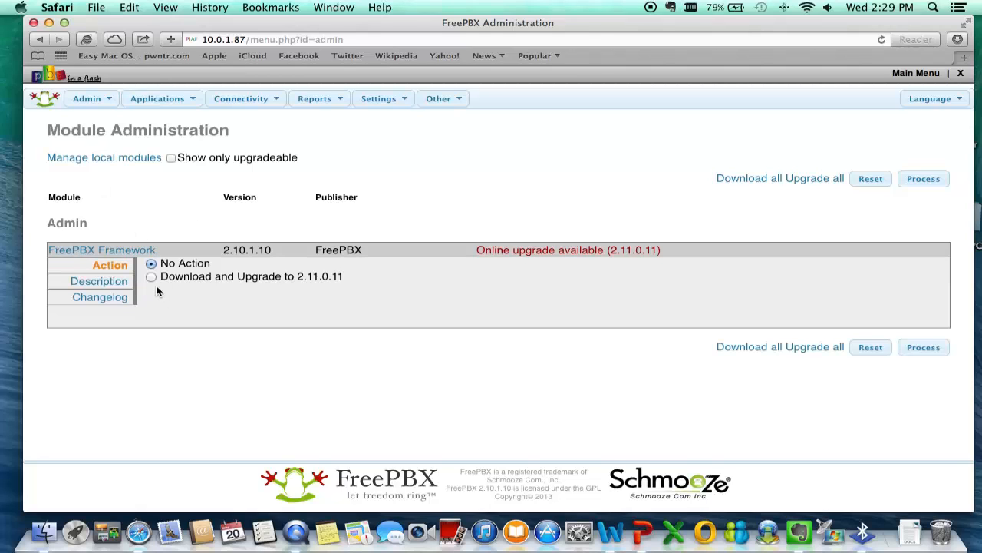
left_click(152, 277)
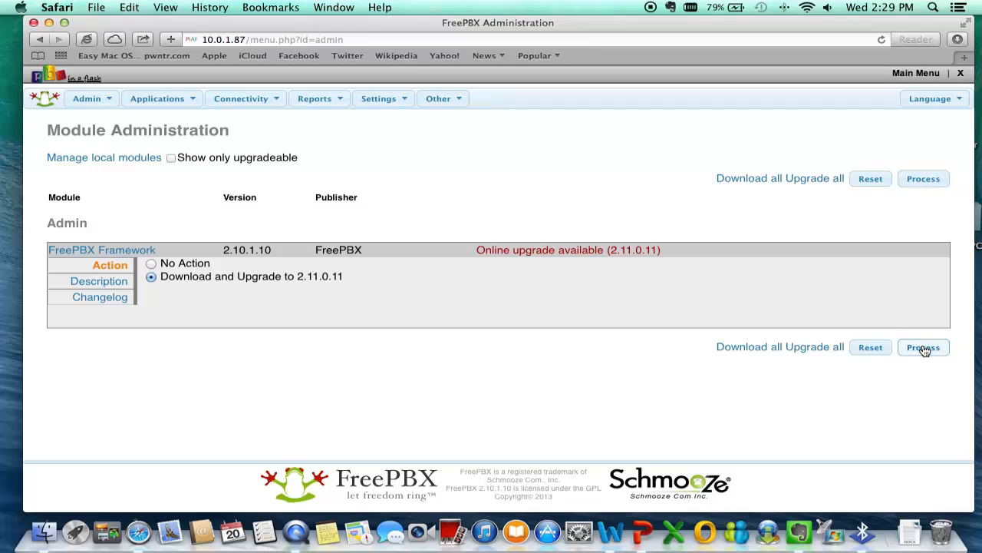
left_click(923, 347)
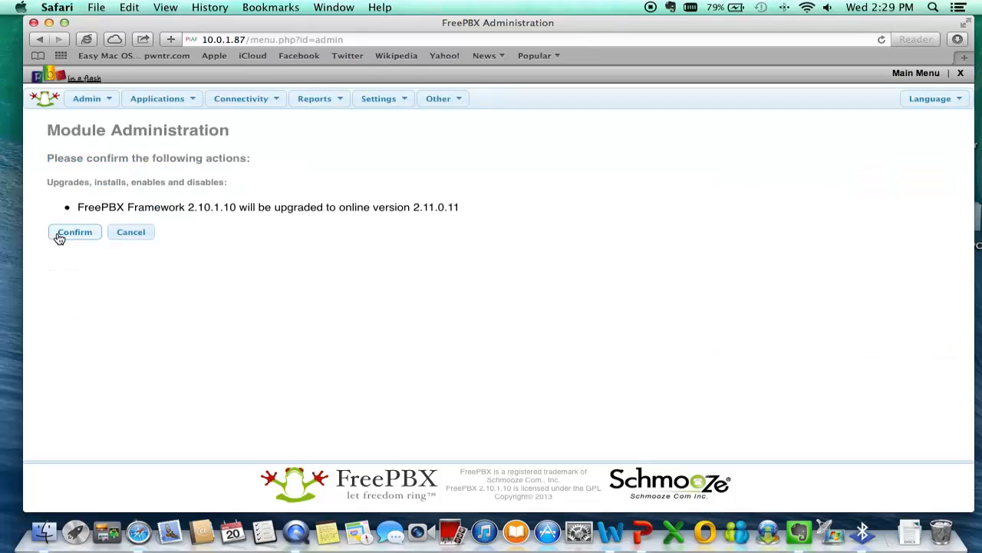
left_click(74, 232)
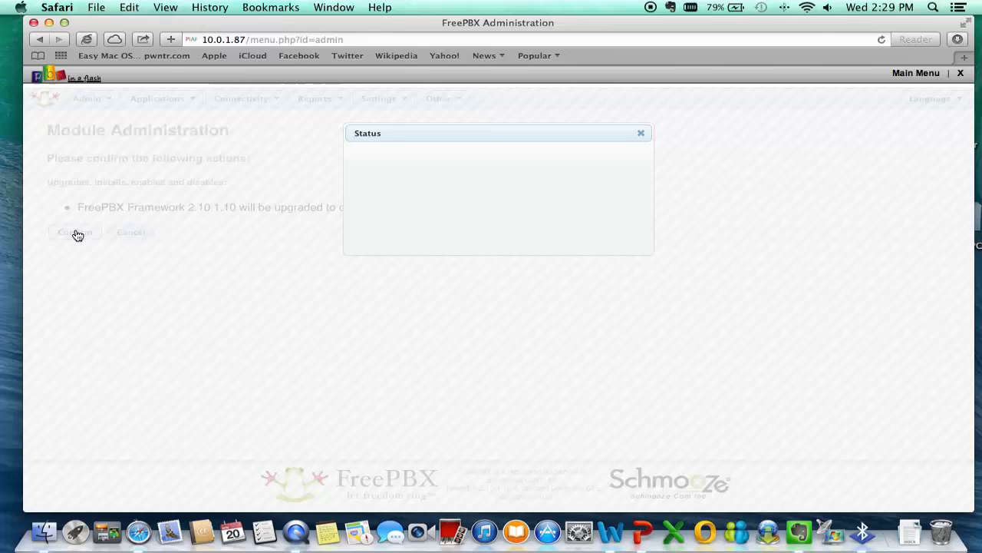
left_click(74, 232)
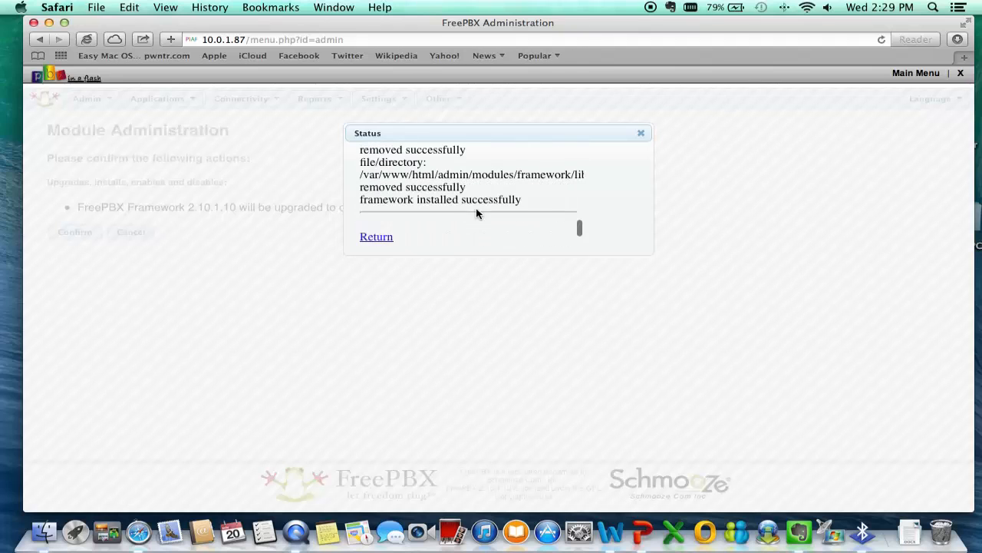
left_click(376, 236)
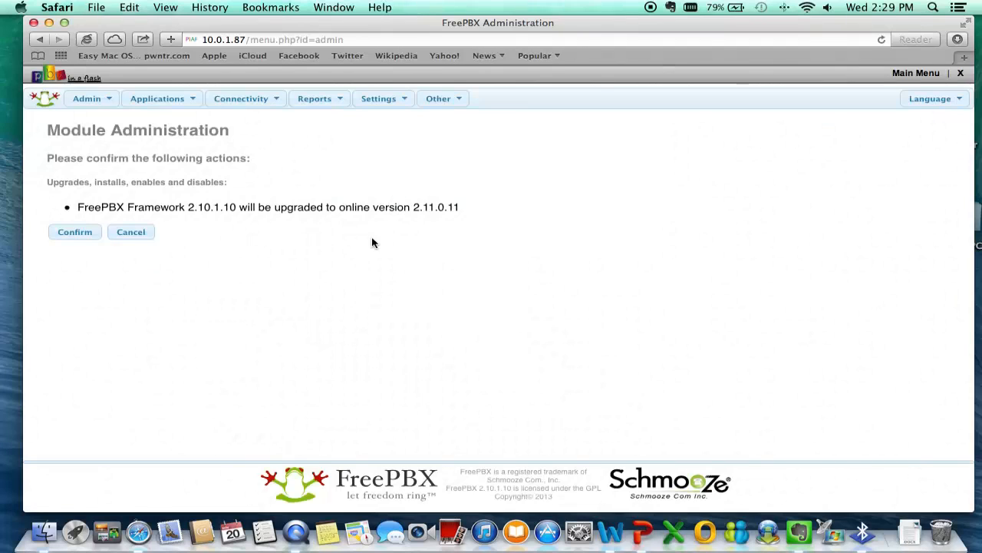
left_click(75, 232)
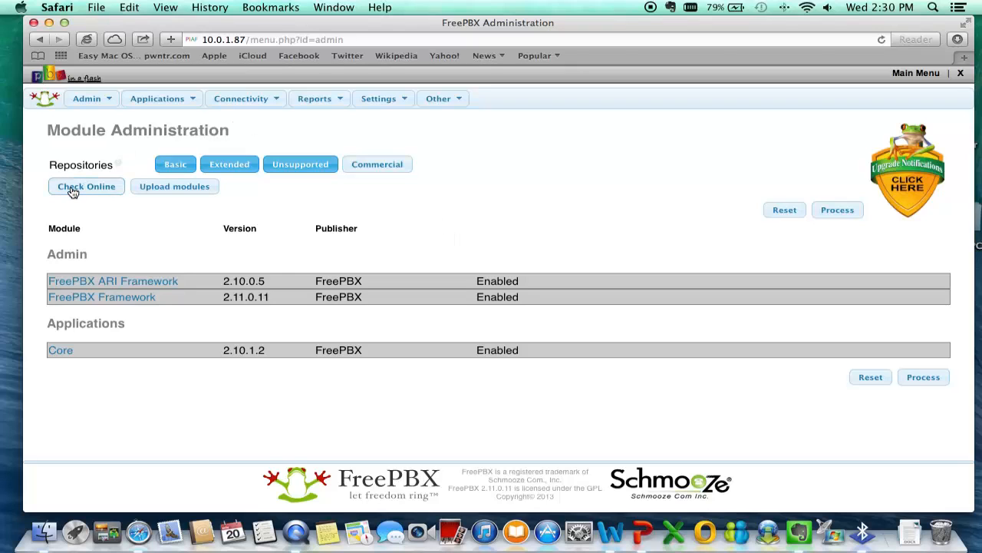
- Check online, mark FreePBX ARI Framework for upgrade to 2.11.0.0, then process and confirm
left_click(86, 185)
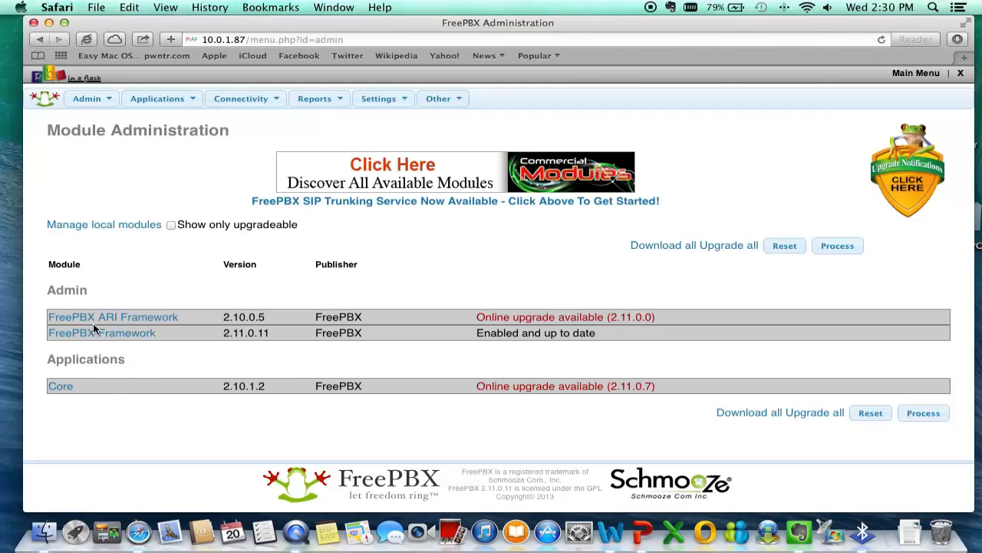
left_click(113, 316)
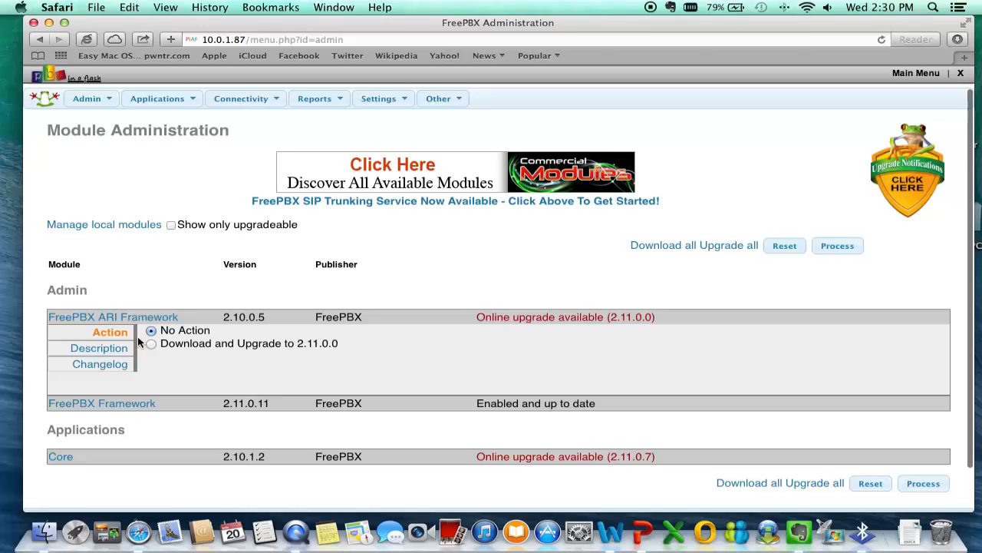
left_click(151, 343)
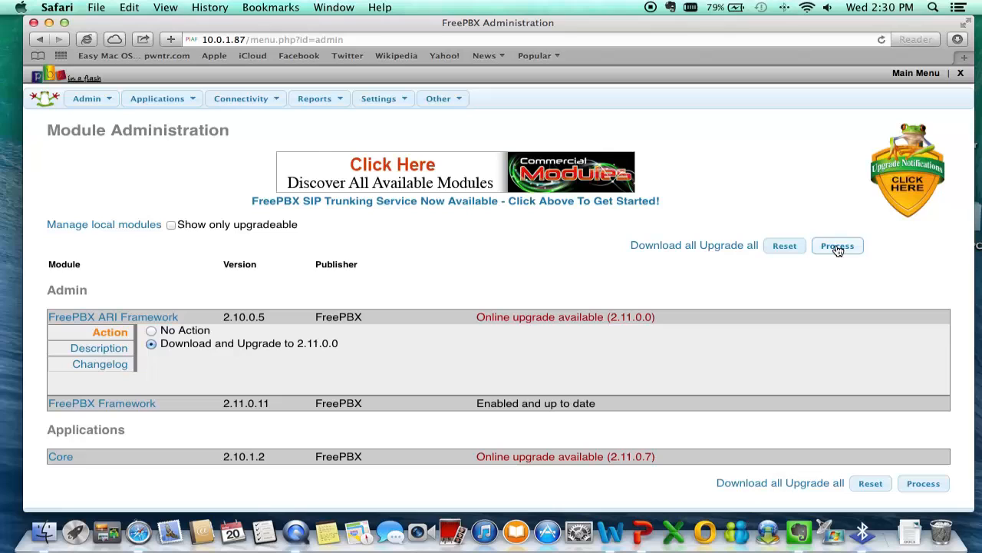
left_click(837, 245)
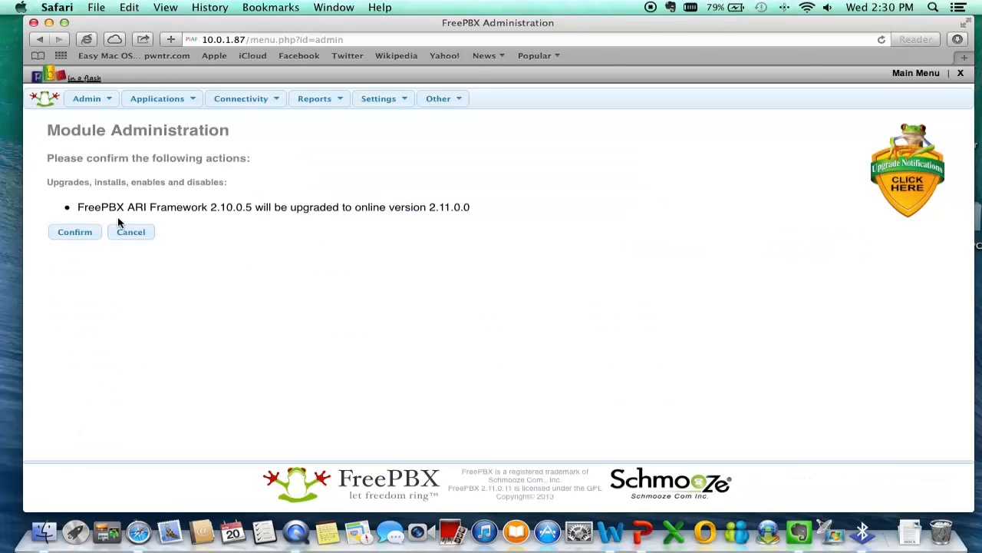
left_click(75, 232)
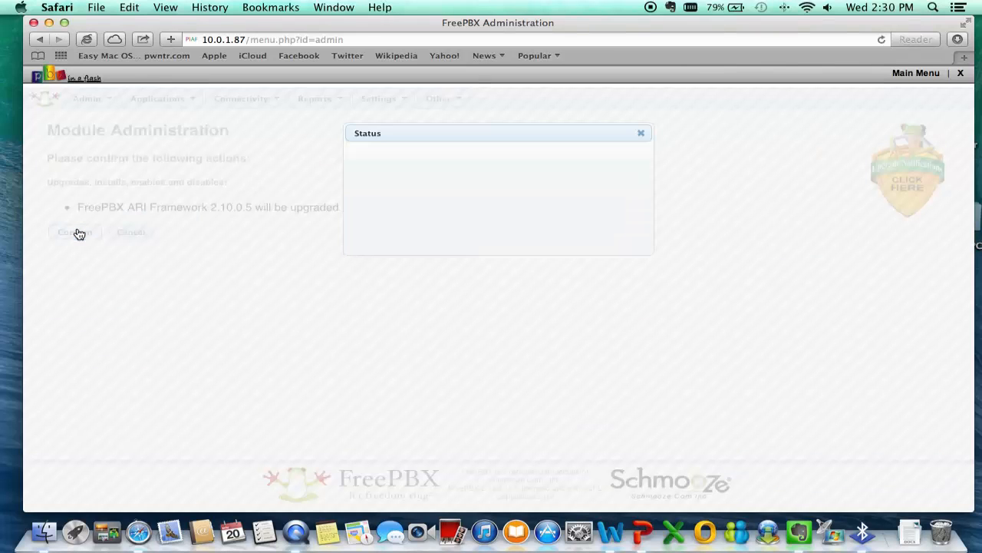
left_click(74, 231)
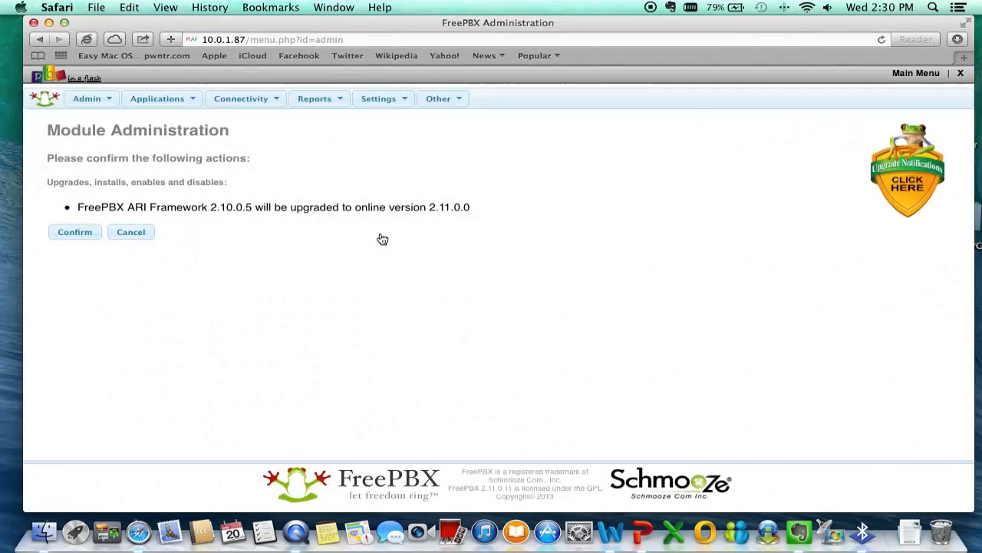
left_click(75, 232)
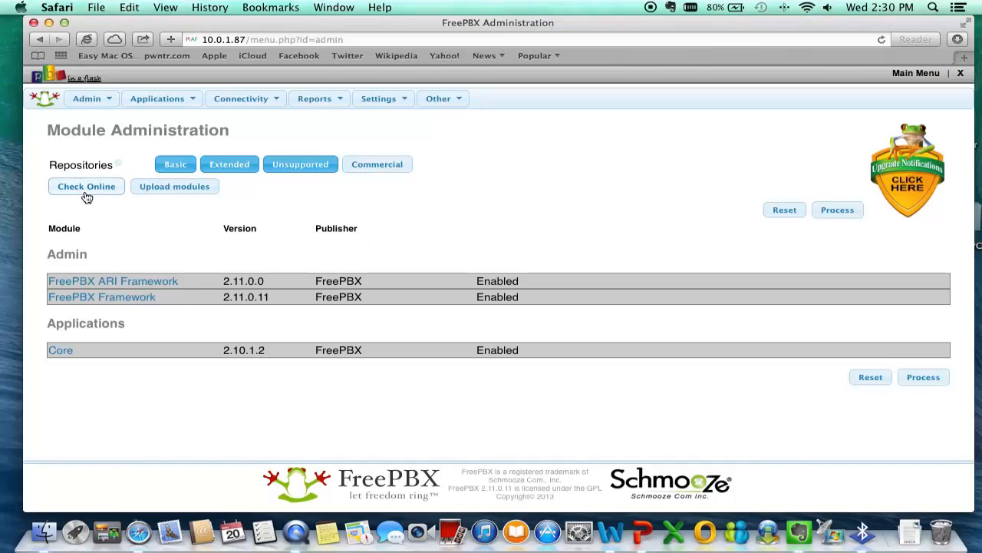
- Check online, set Core to Download and Upgrade to 2.11.0.7, confirm, and return
left_click(86, 185)
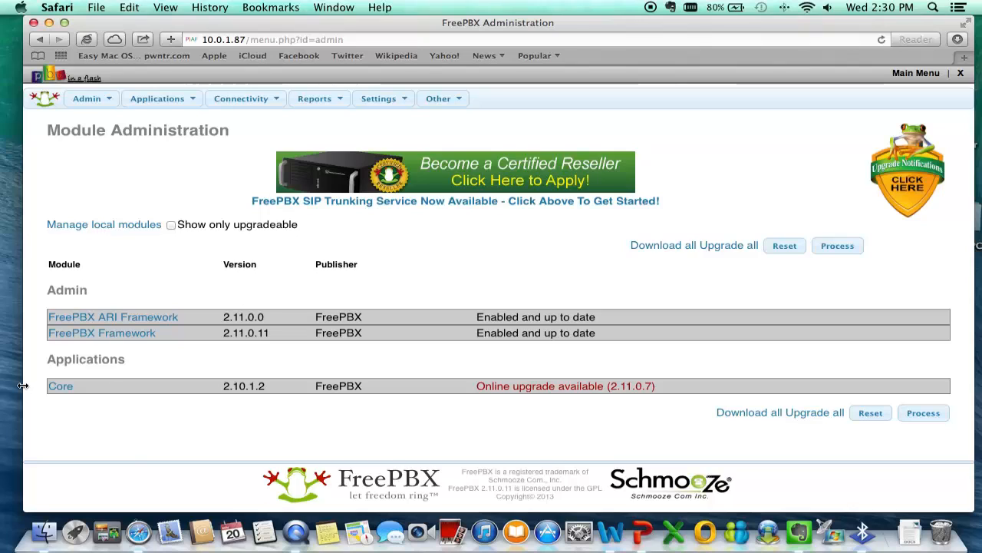
mouse_move(192, 379)
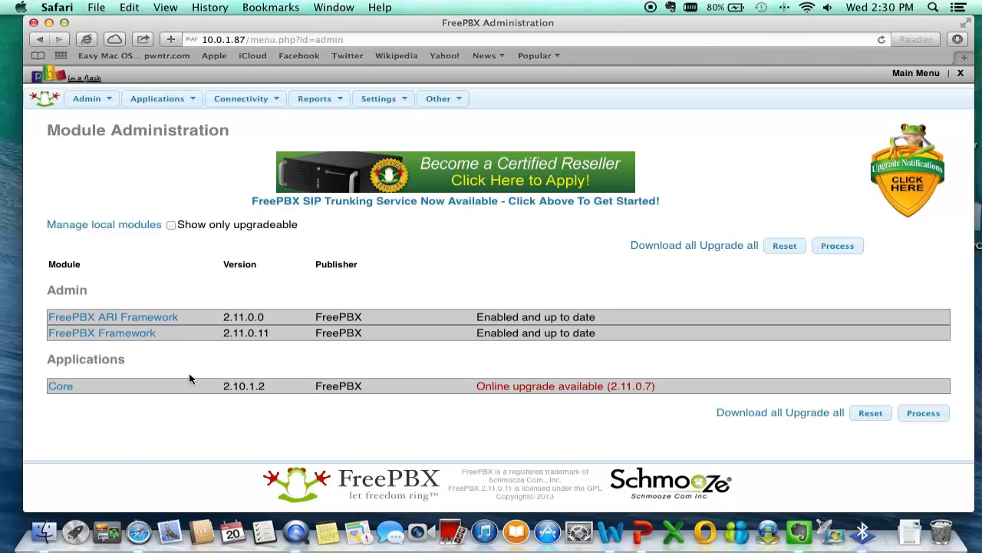
left_click(60, 385)
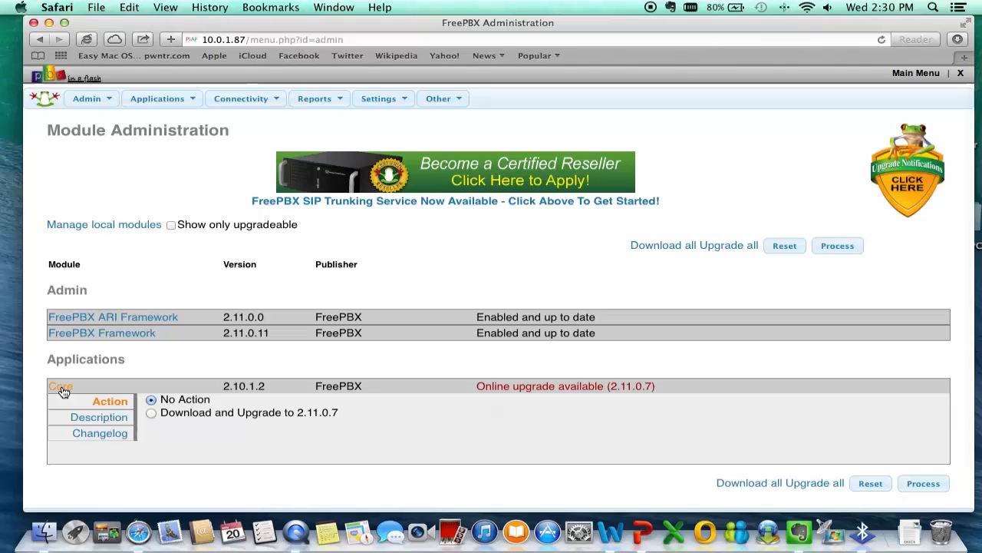
left_click(151, 412)
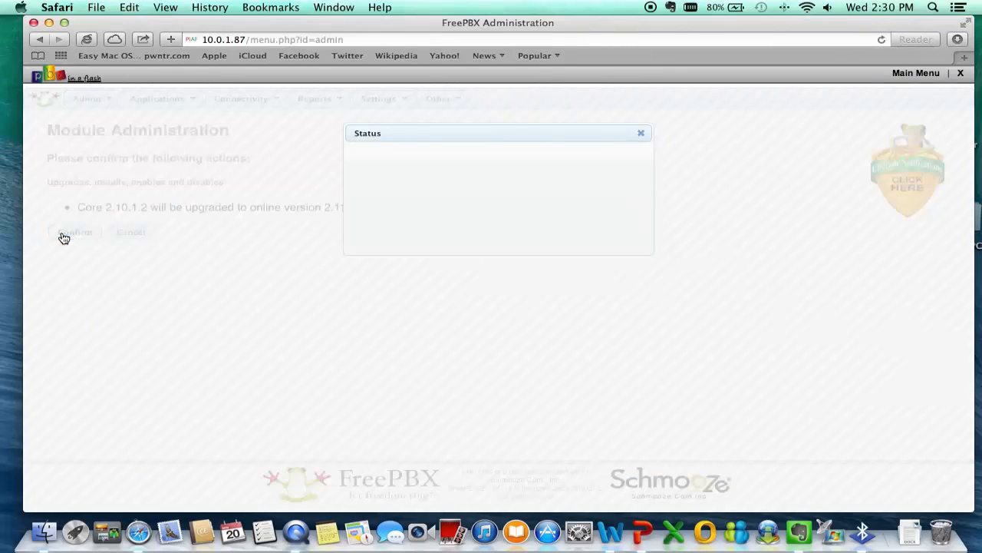
left_click(74, 232)
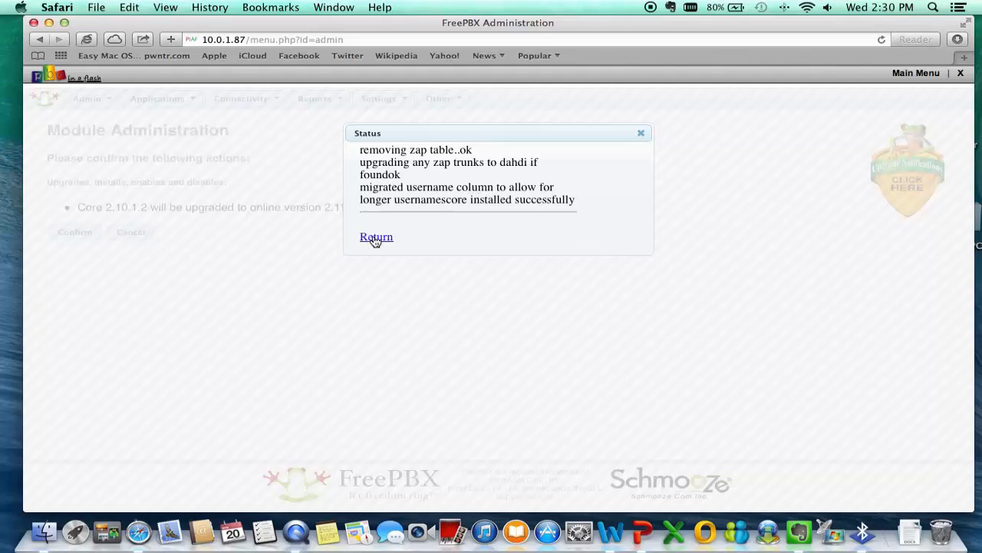
left_click(376, 237)
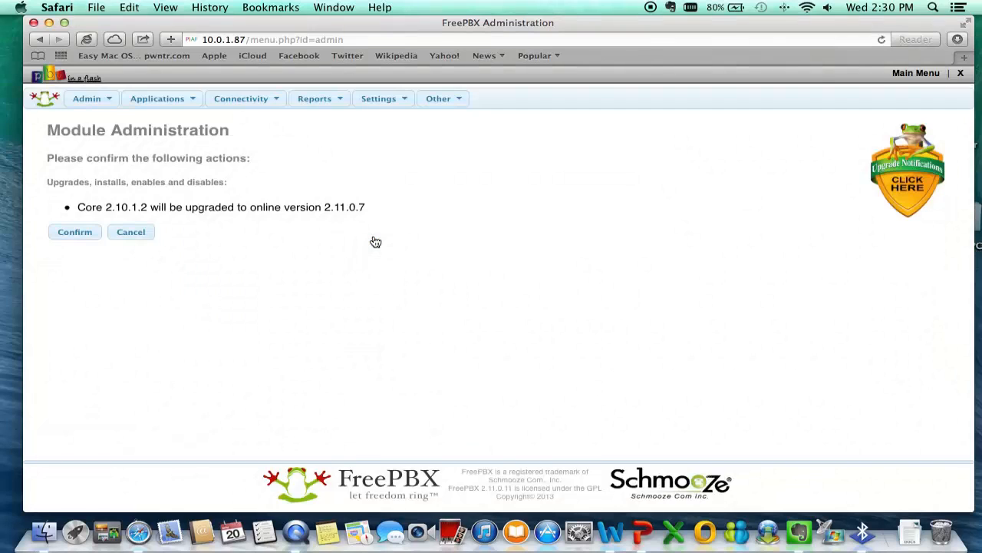
left_click(75, 231)
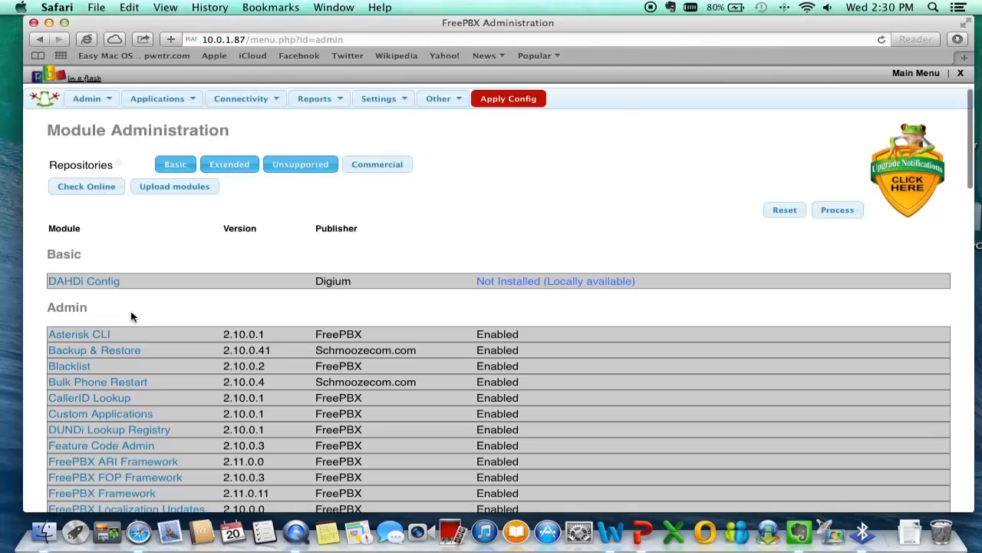
mouse_move(508, 98)
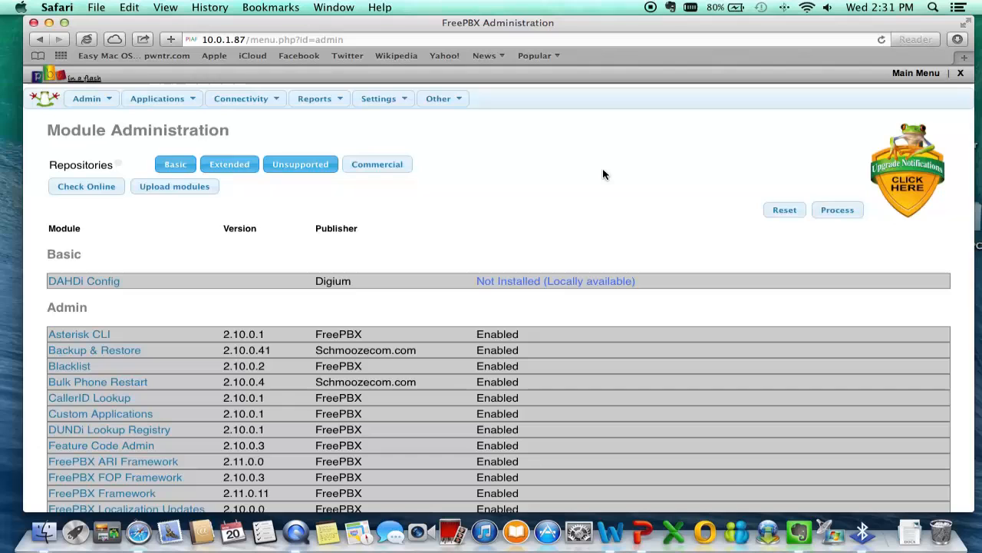
- Check online, mark every module with Upgrade all, and submit the selections for review
scroll("down", 3)
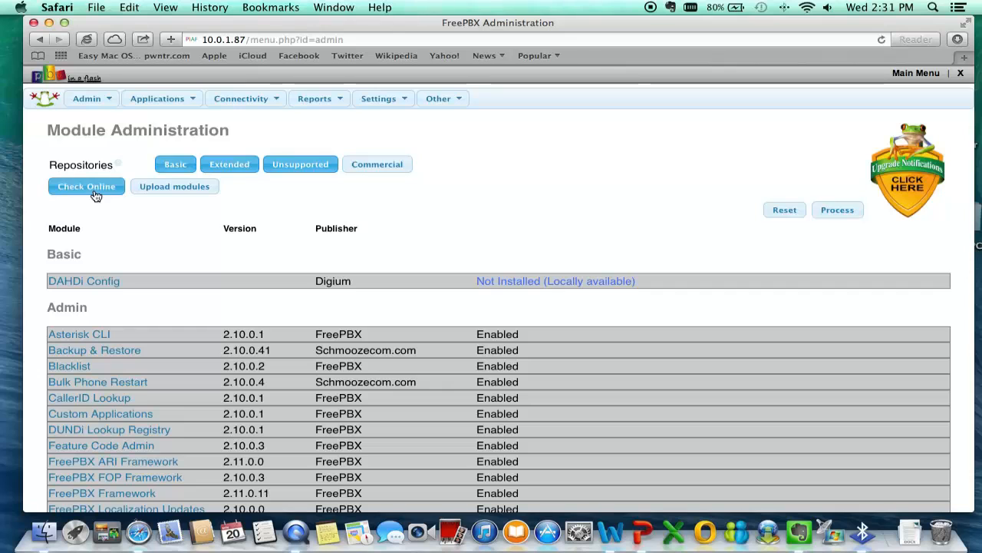
left_click(86, 186)
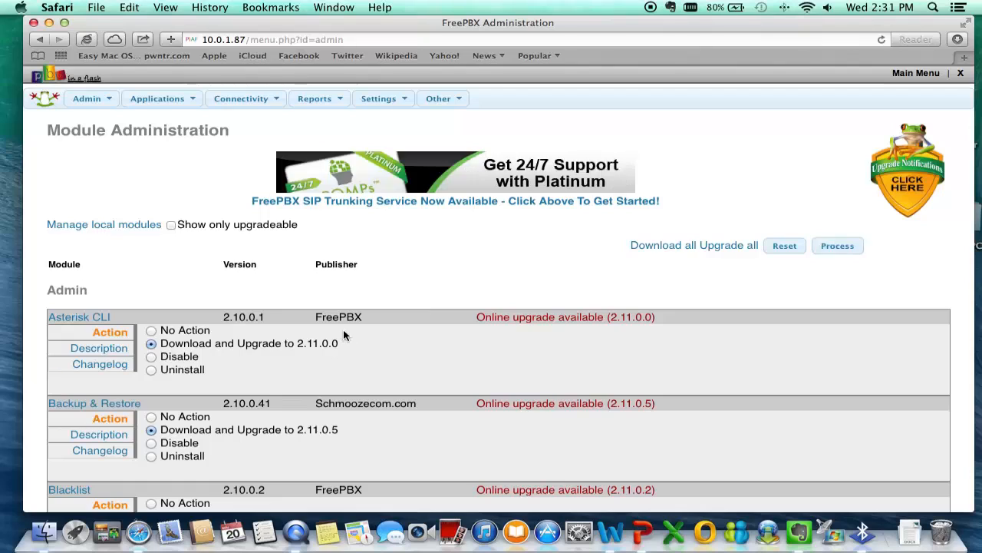
left_click(838, 245)
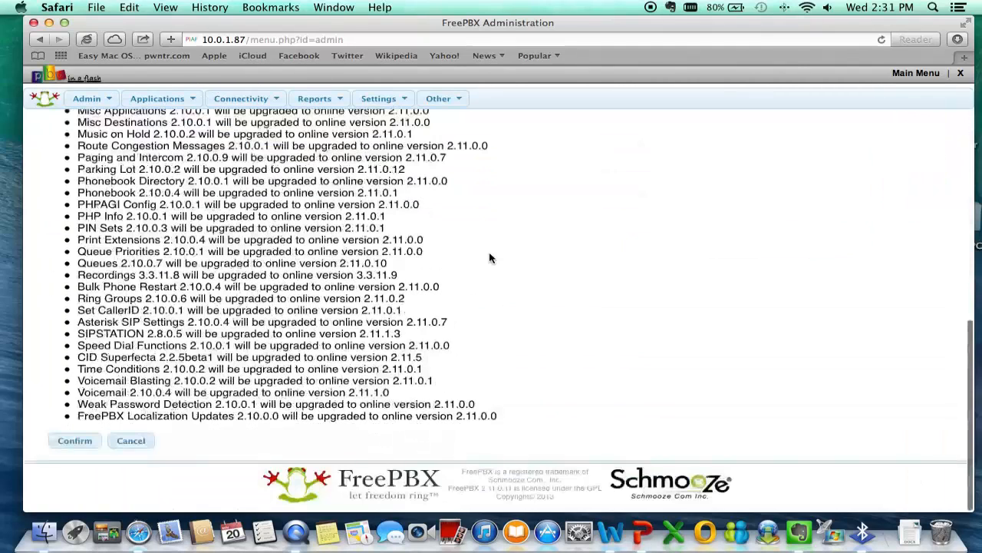
left_click(75, 439)
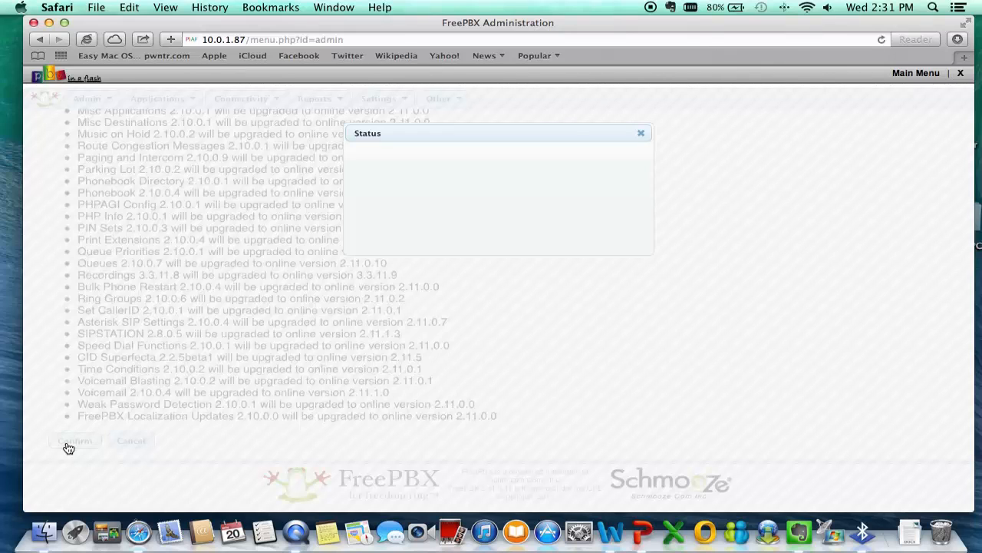
- Confirm upgrading all listed modules, then return once the status report shows success
left_click(75, 440)
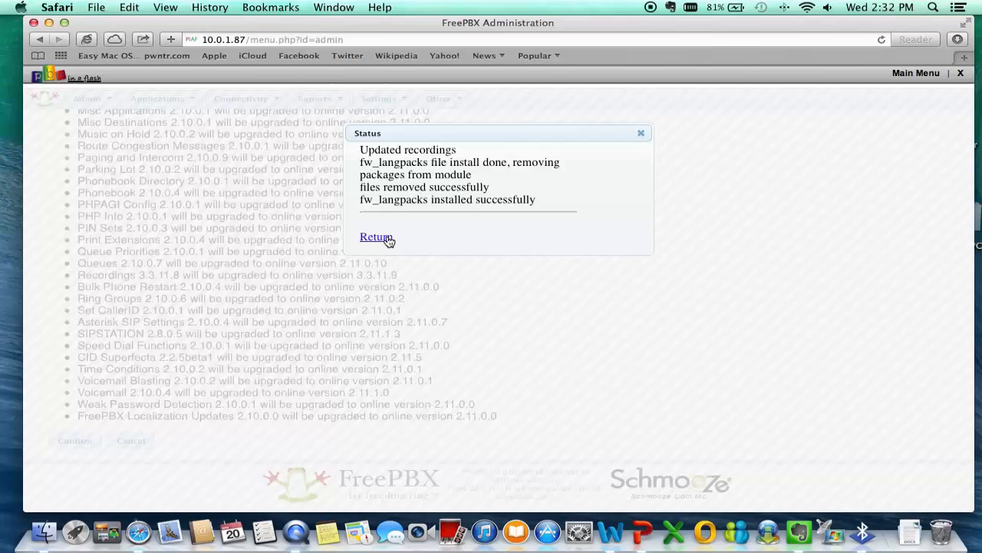
left_click(376, 237)
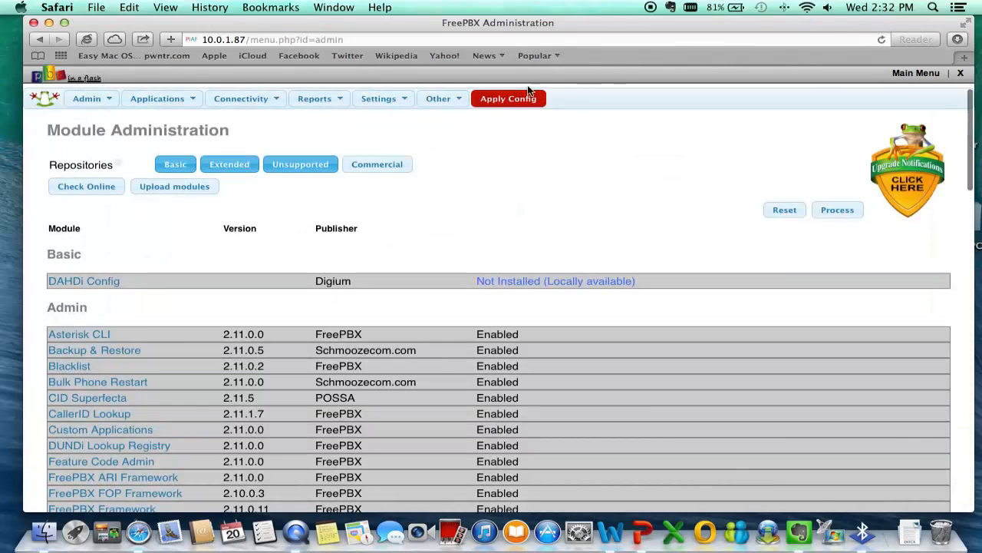
- Apply Config, review the 2.11 module list, and open the Admin menu
left_click(509, 98)
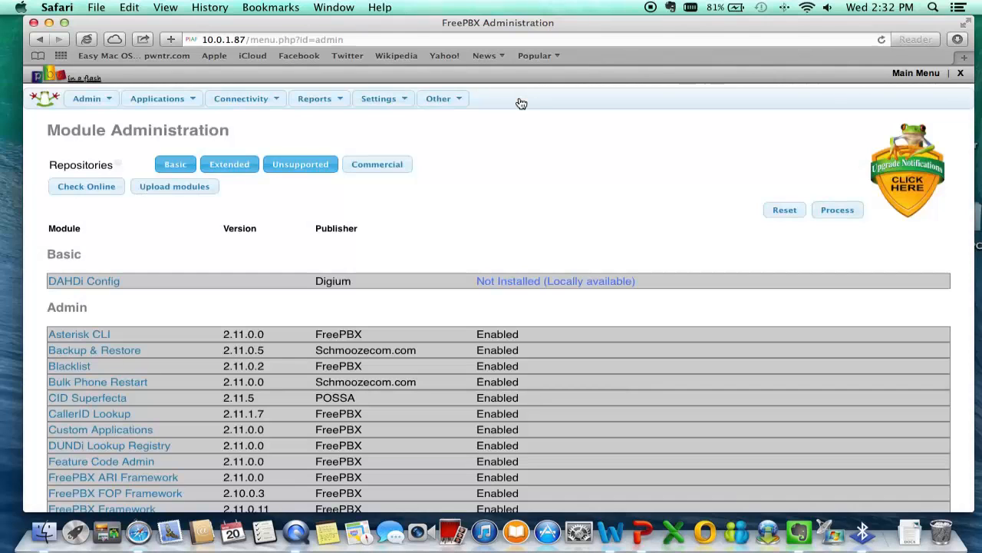
scroll("down", 3)
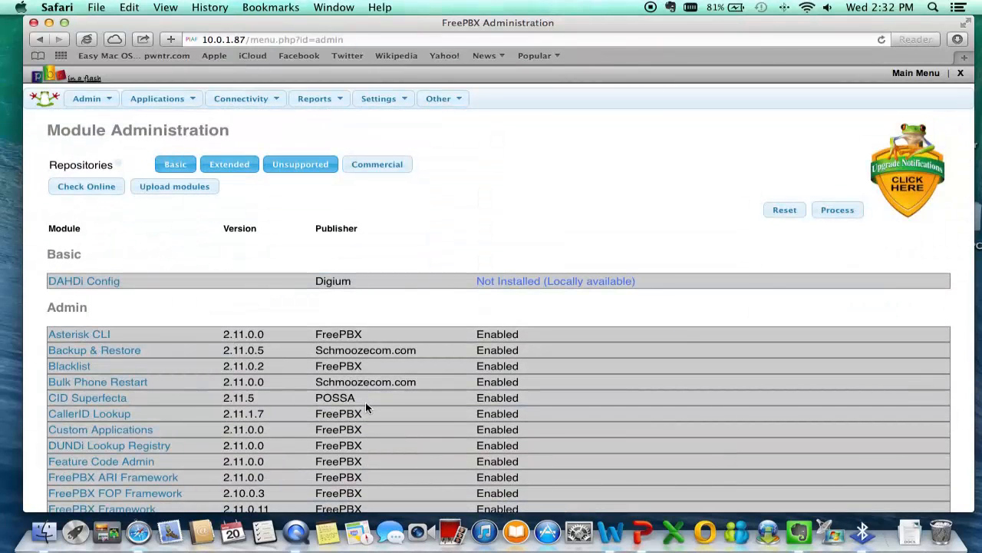
mouse_move(649, 303)
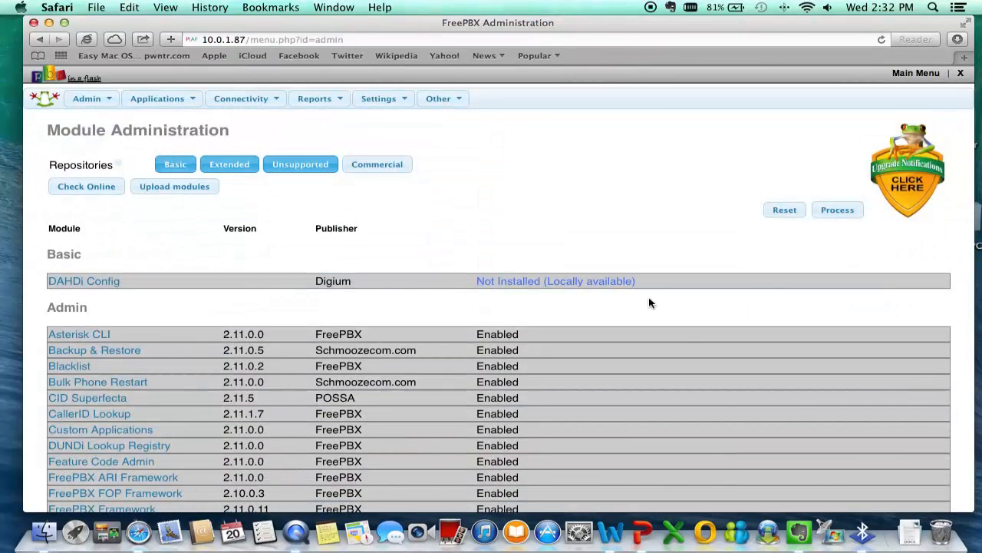
mouse_move(465, 145)
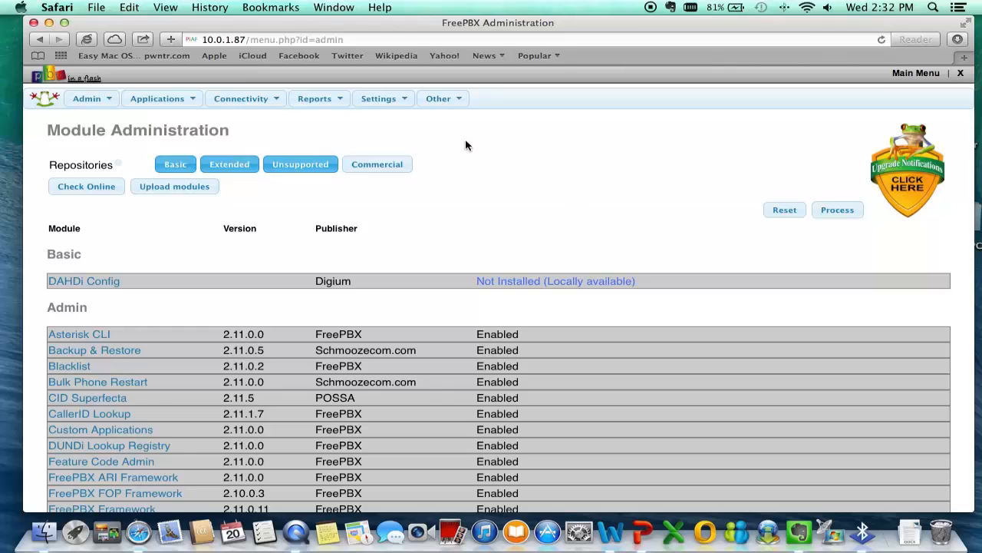
left_click(87, 98)
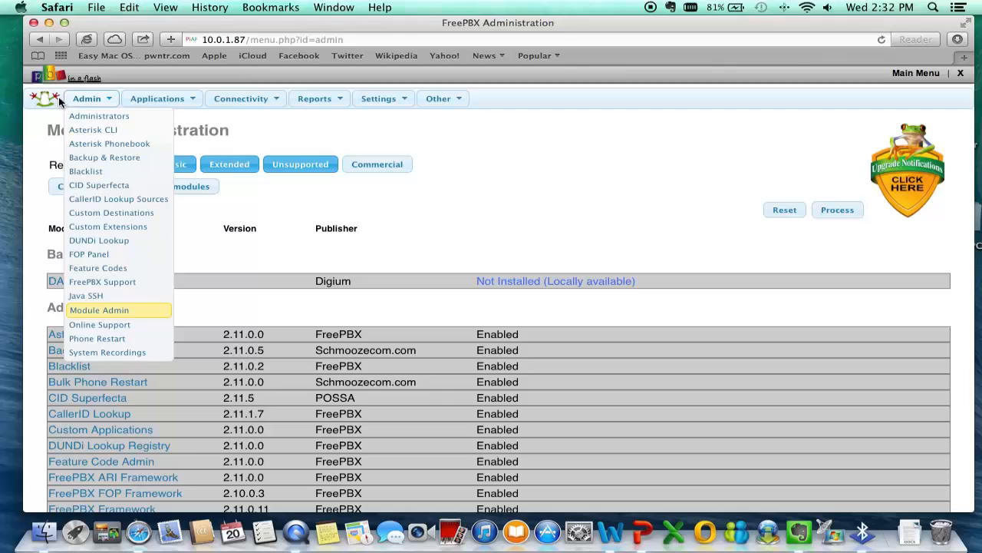
left_click(379, 99)
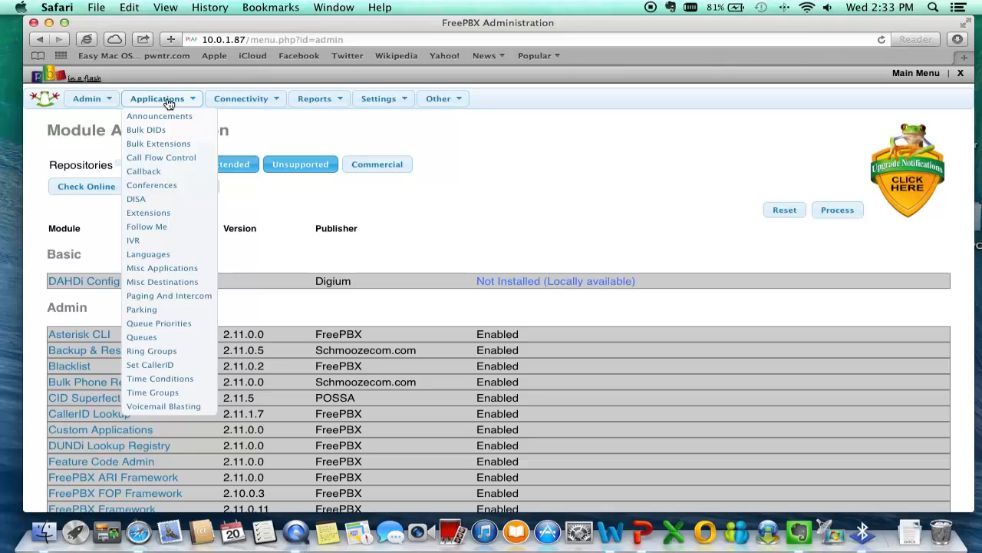
left_click(86, 98)
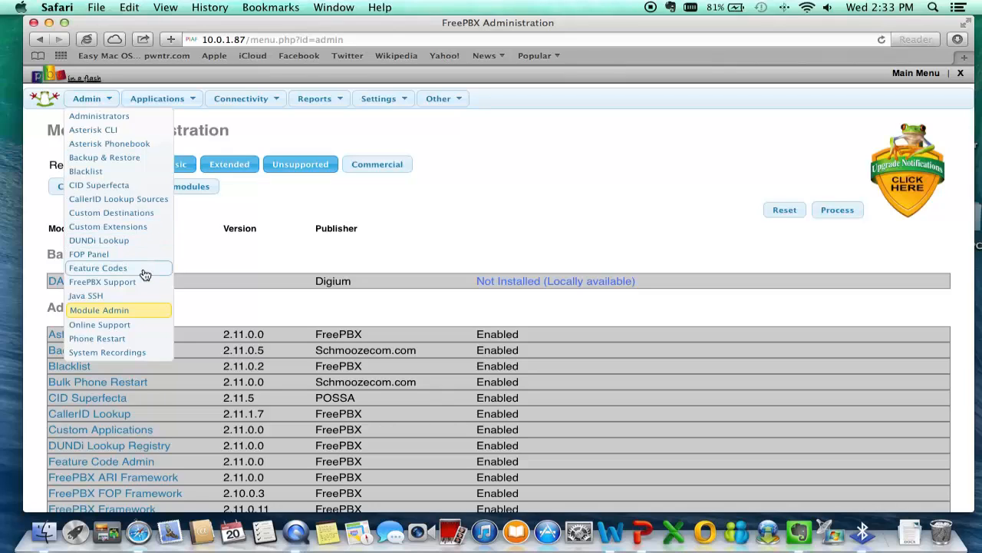
mouse_move(110, 365)
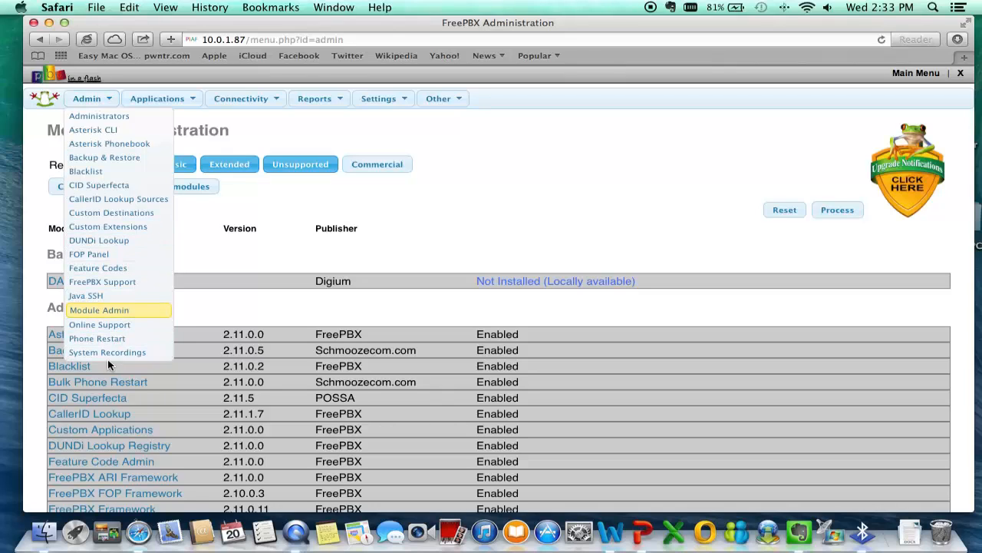
left_click(99, 310)
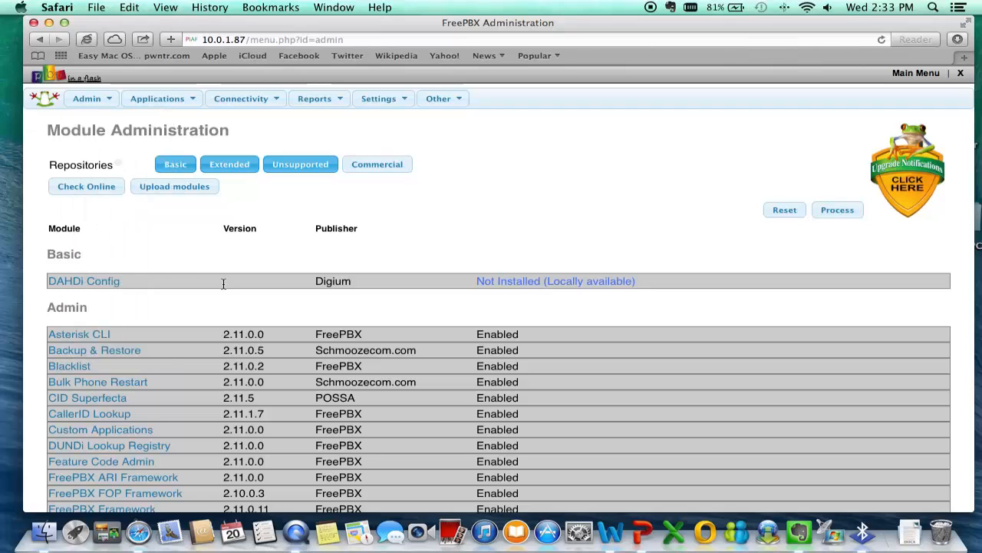
left_click(241, 98)
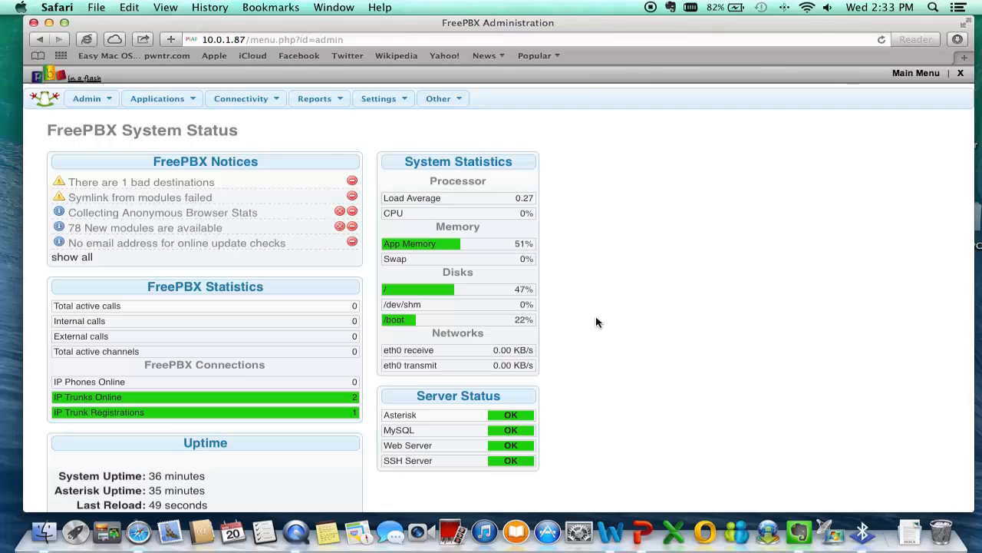
- Scroll the System Status dashboard to review notices, statistics, uptime and server status
scroll("down", 3)
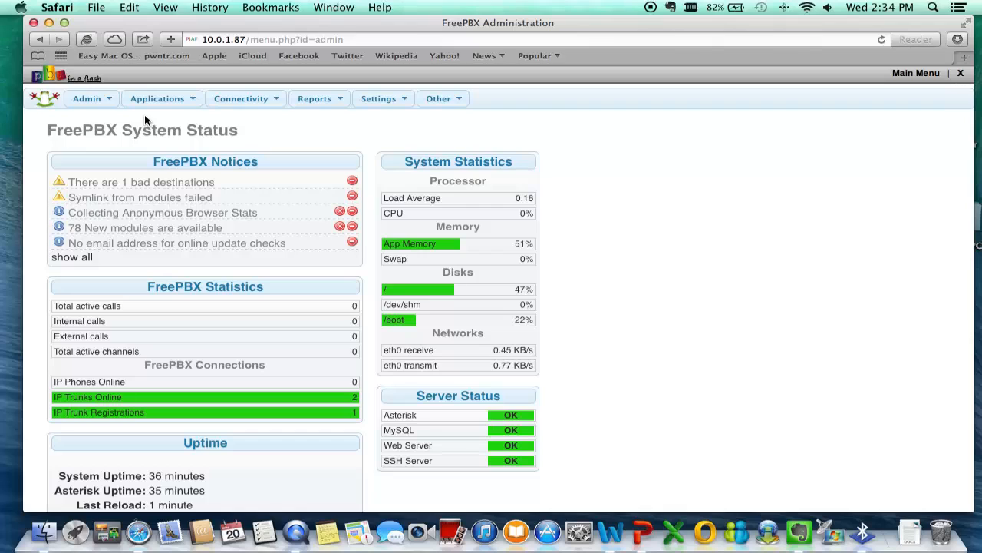
mouse_move(171, 109)
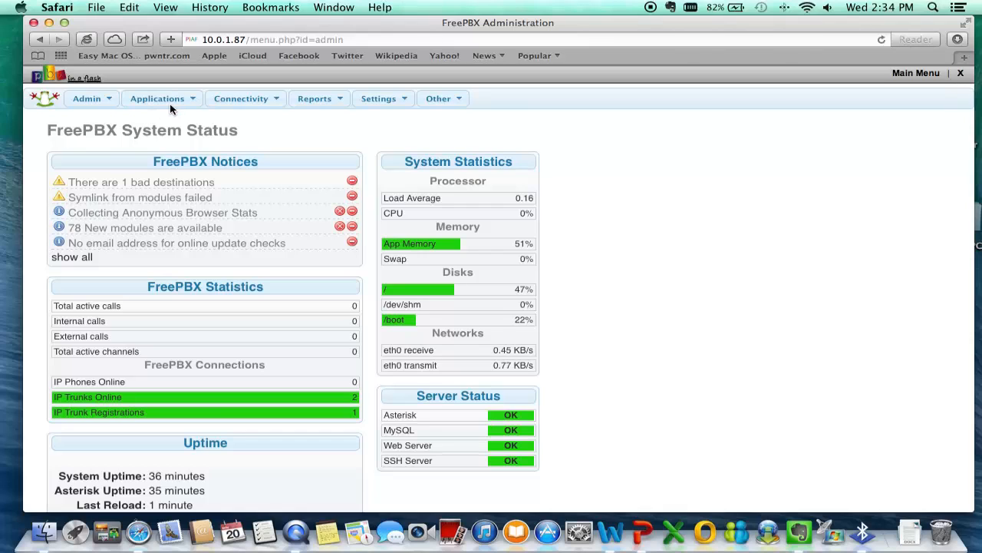
- Browse the Applications, Settings, Reports and Connectivity menus
left_click(157, 99)
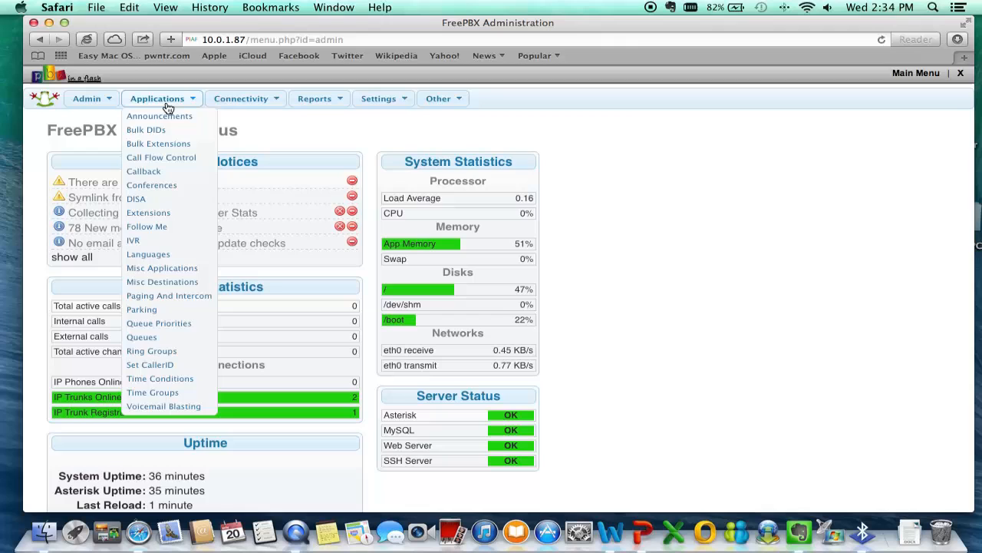
left_click(379, 99)
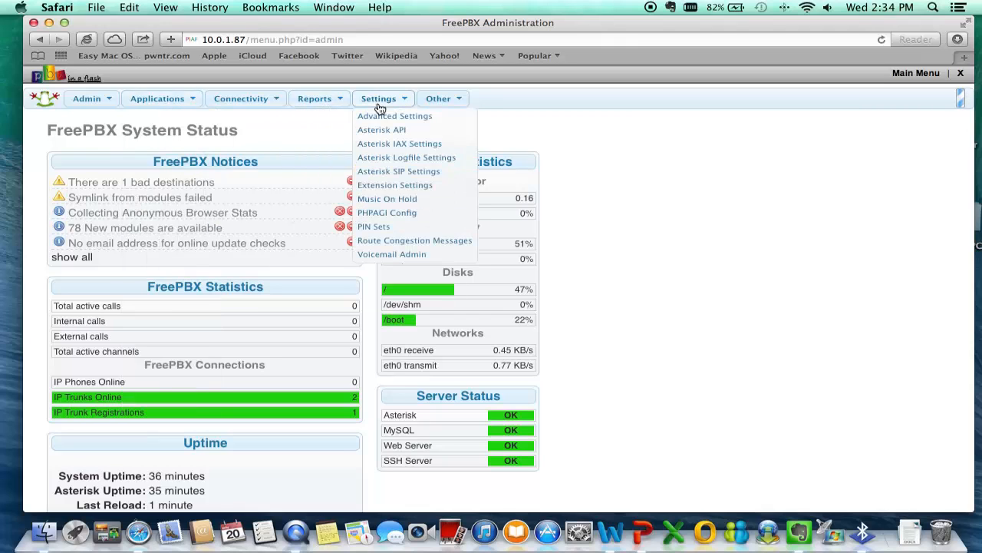
left_click(314, 98)
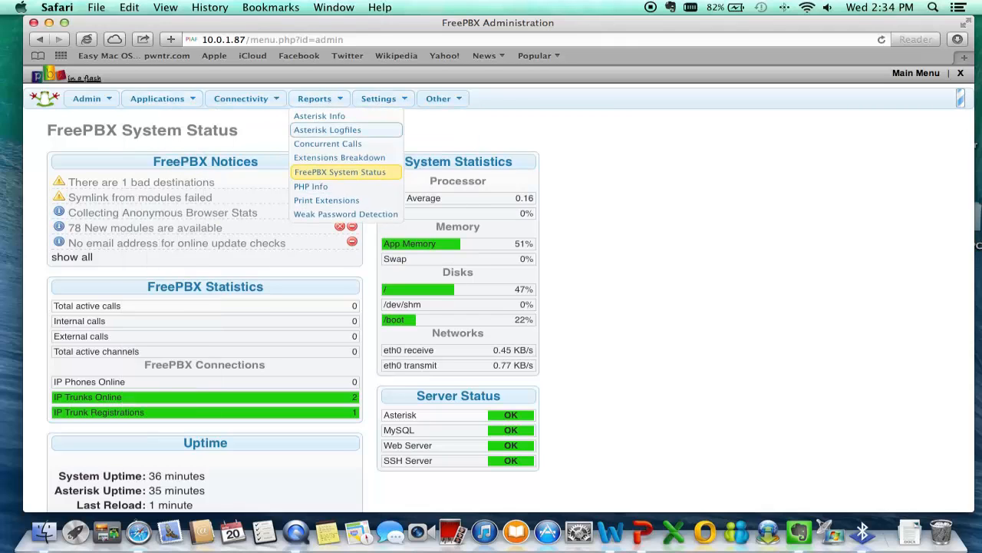
left_click(241, 99)
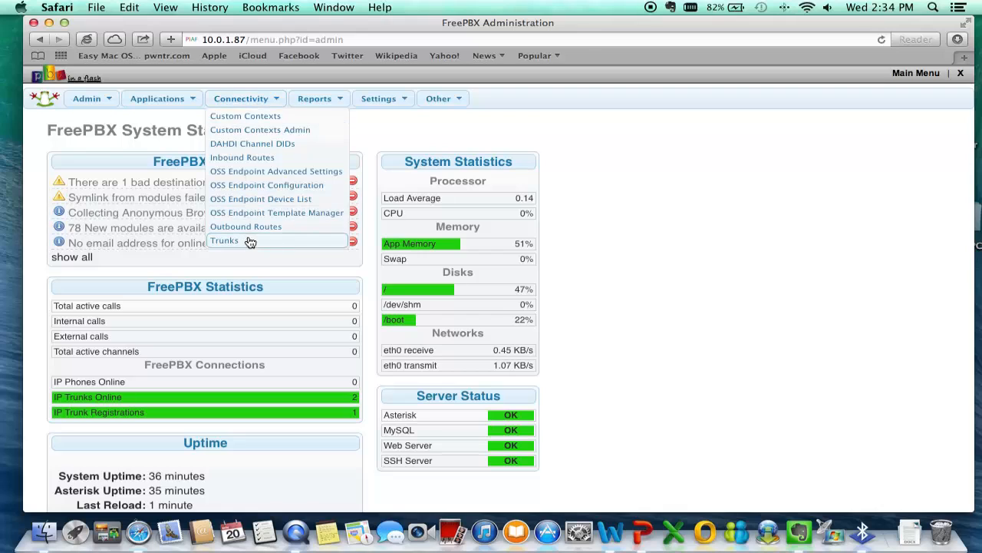
- Go to Trunks and open the iax-out IAX trunk's edit page
left_click(225, 241)
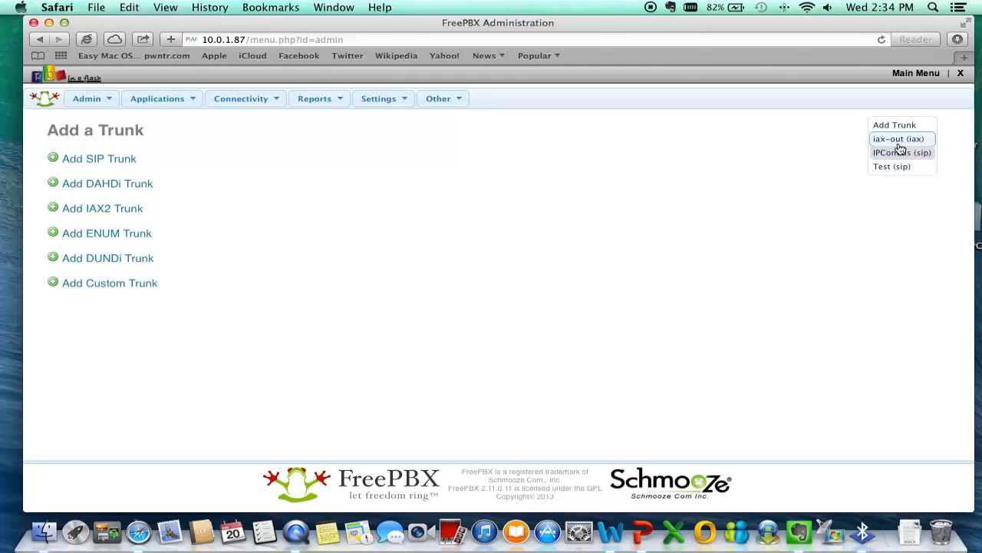
left_click(898, 139)
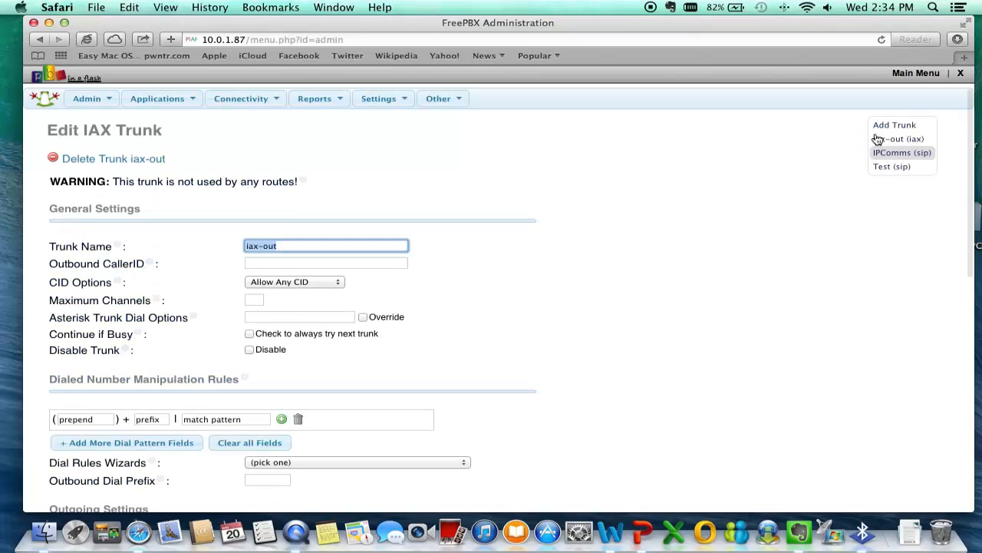
scroll("down", 3)
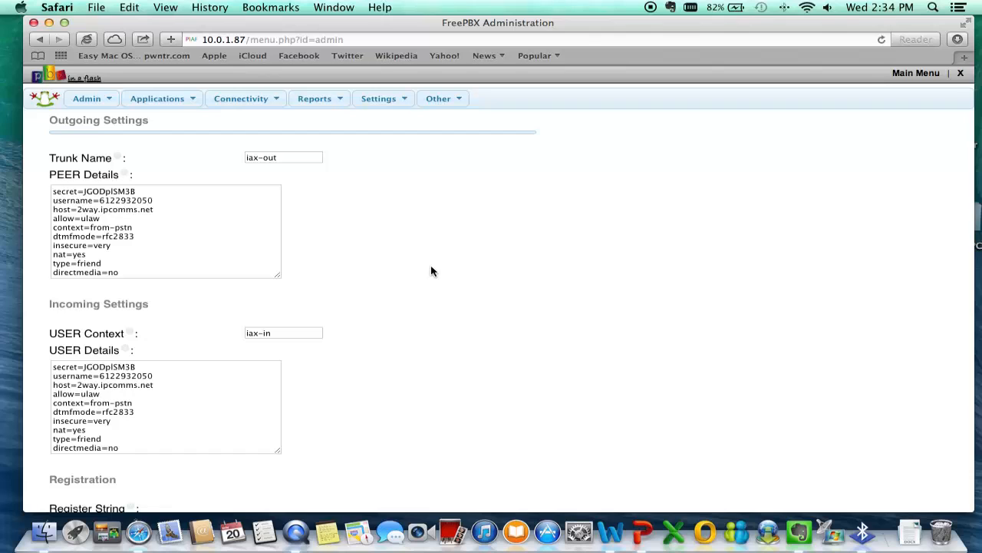
left_click(898, 139)
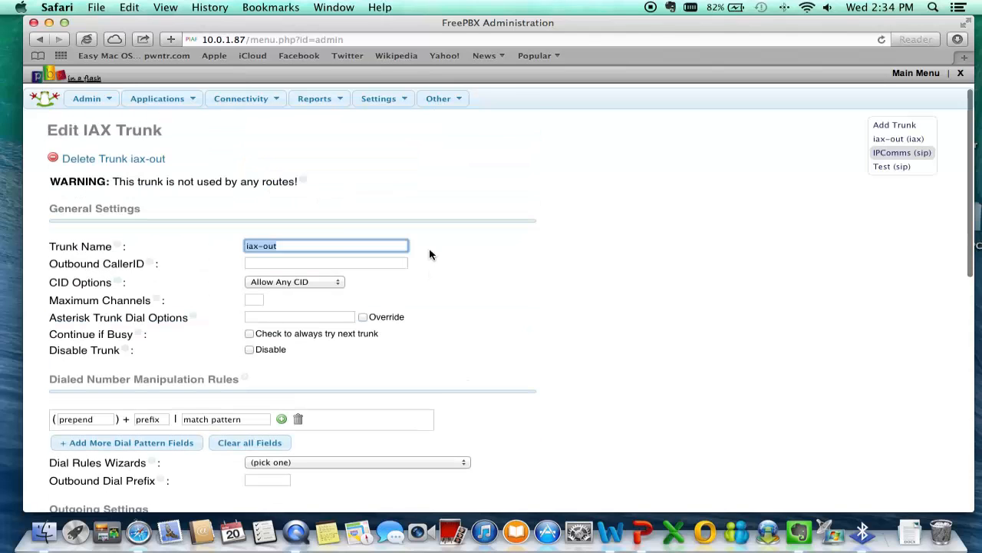
left_click(157, 98)
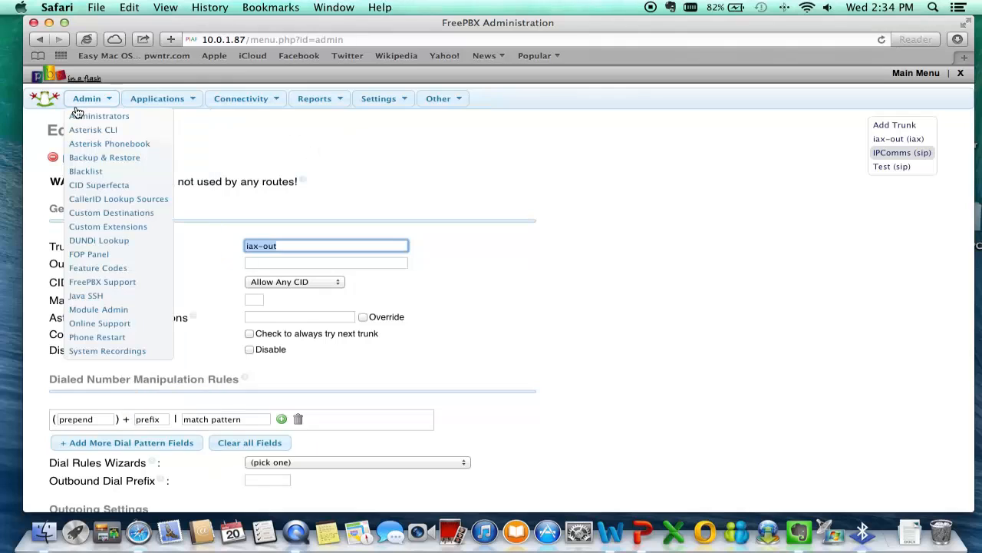
mouse_move(97, 109)
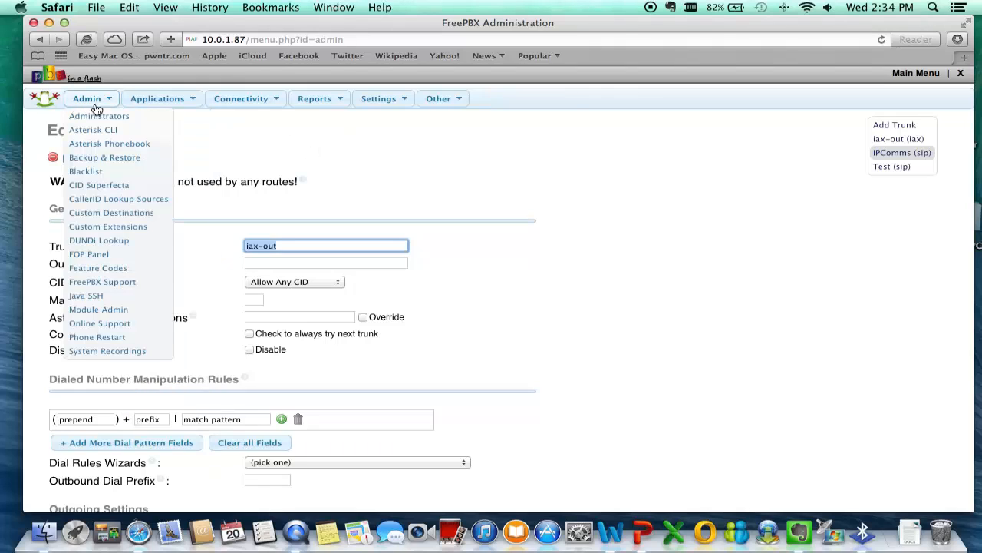
- Open extension 111 (Marcus) from the Applications > Extensions list
left_click(157, 98)
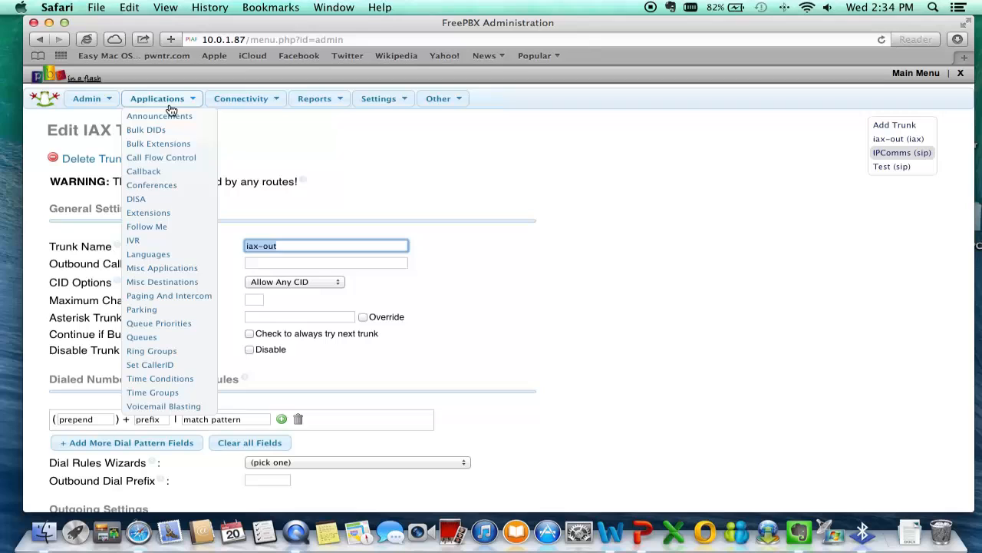
mouse_move(194, 110)
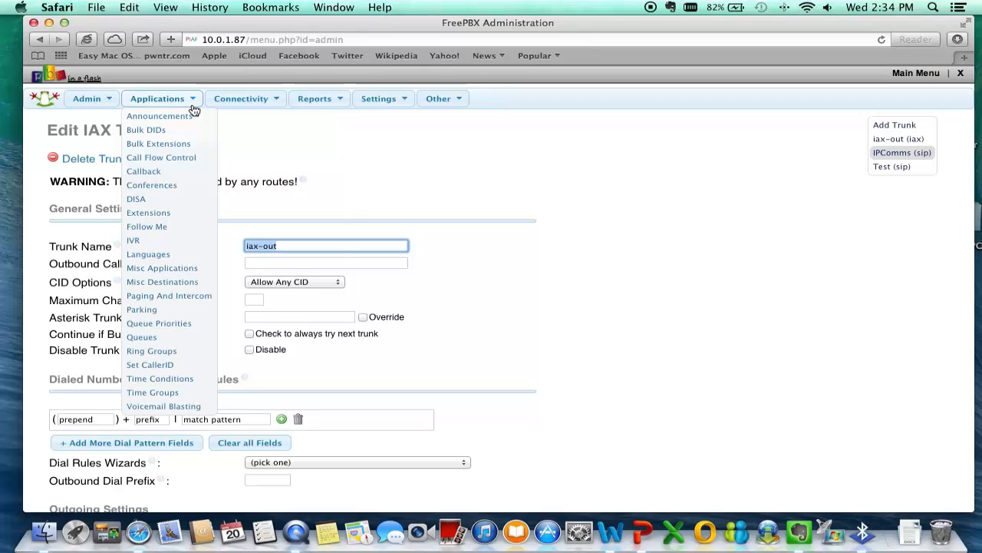
left_click(378, 98)
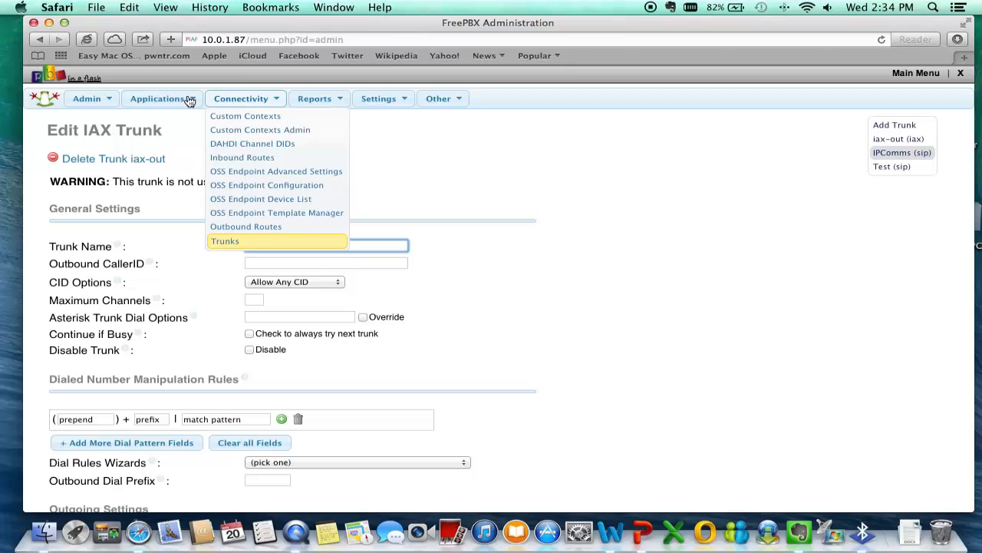
left_click(87, 98)
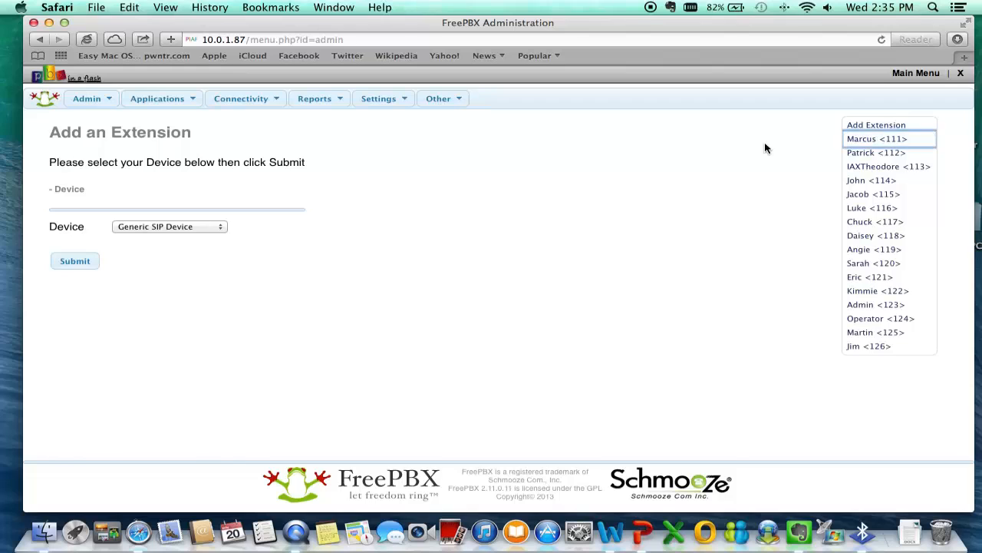
left_click(877, 138)
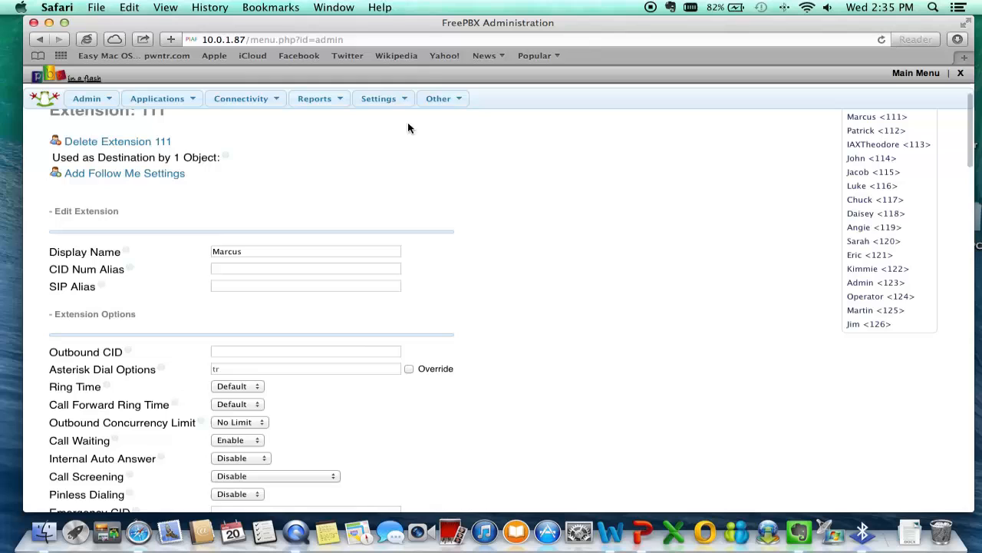
- Scroll through extension 111's SIP device, recording and voicemail settings
scroll("down", 3)
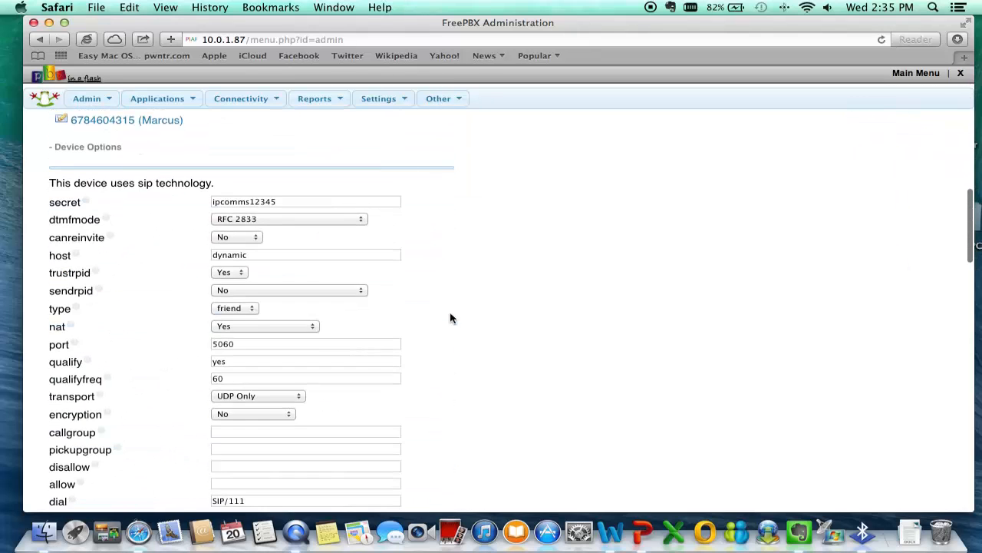
scroll("down", 3)
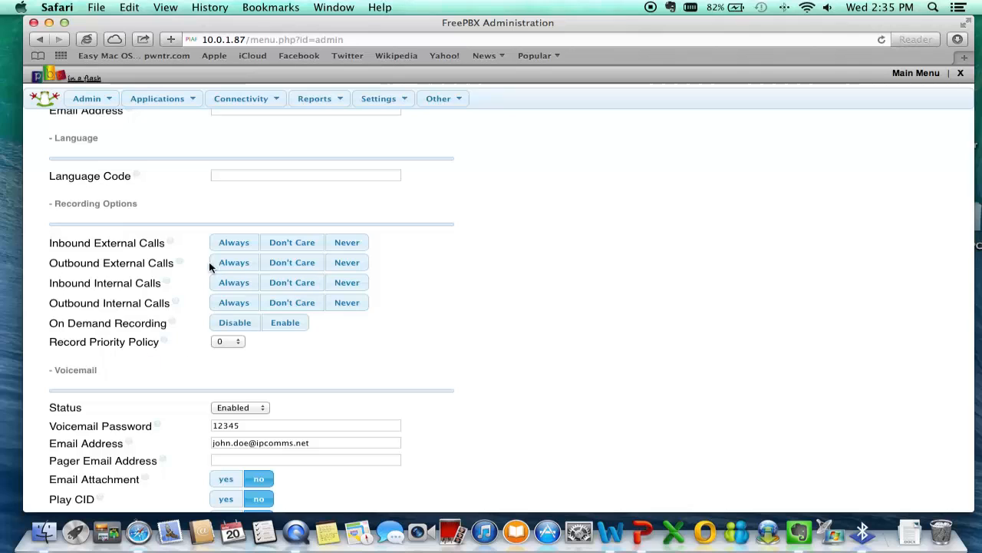
mouse_move(140, 282)
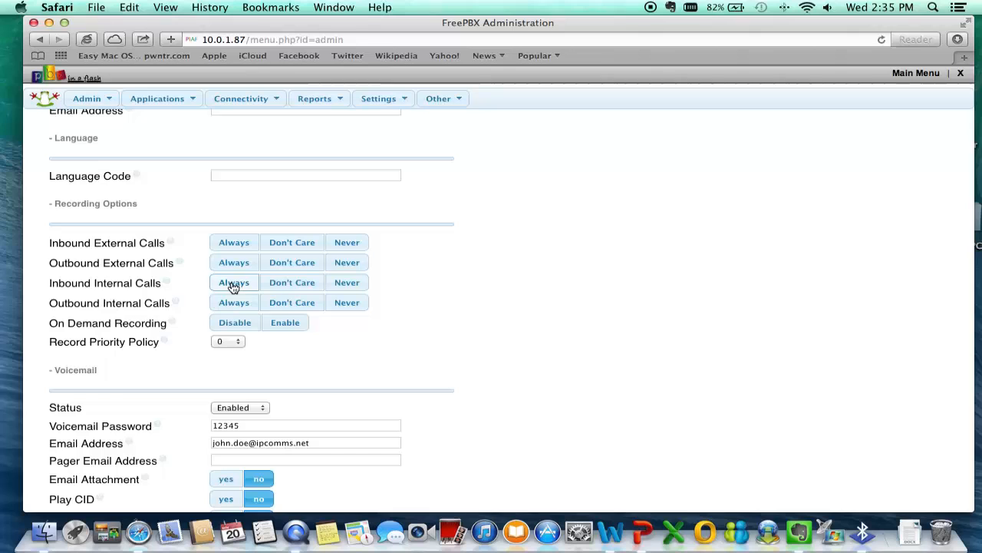
scroll("down", 3)
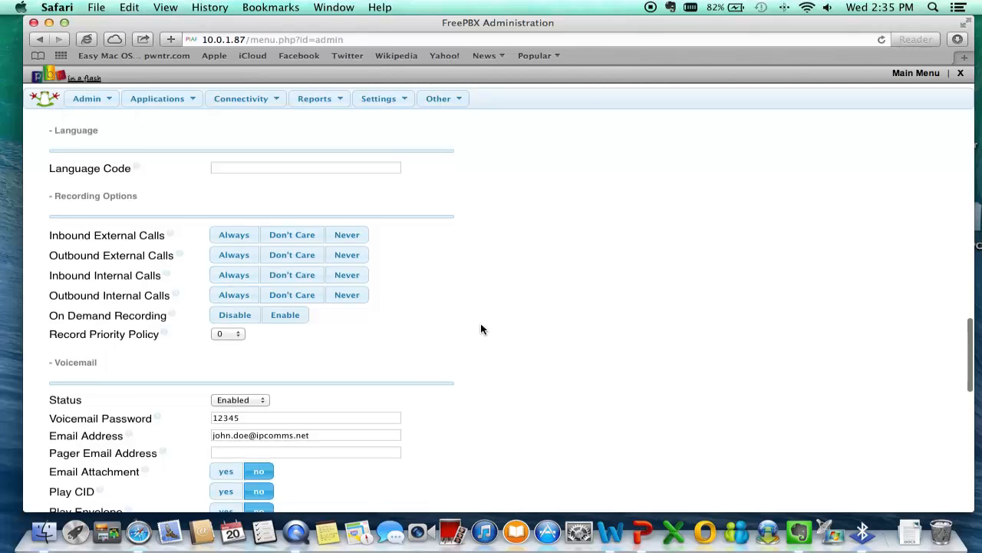
scroll("down", 3)
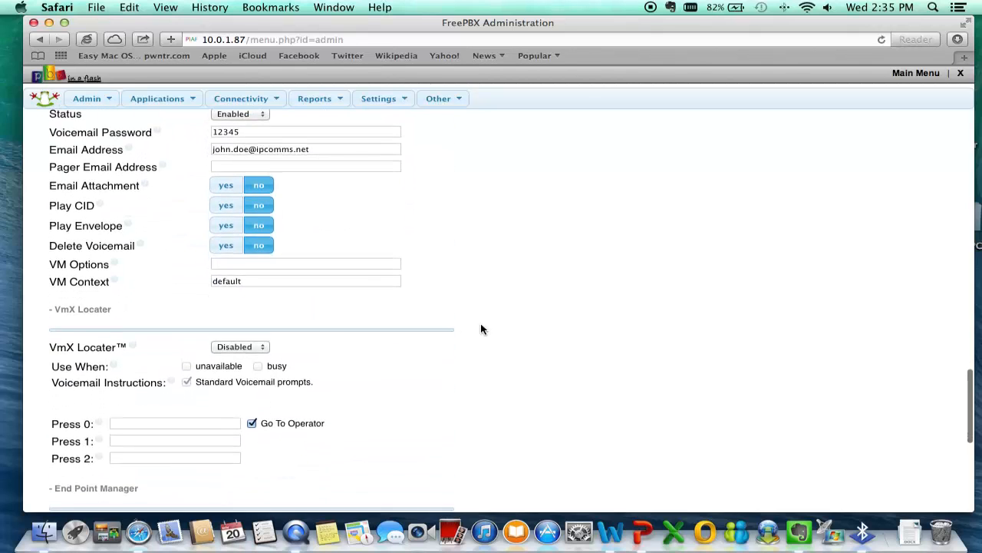
scroll("down", 3)
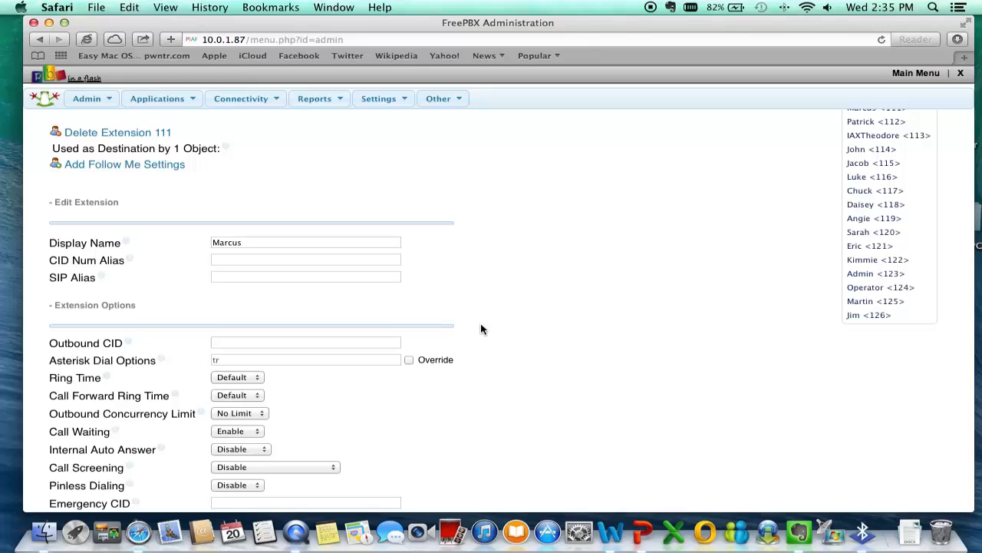
mouse_move(327, 386)
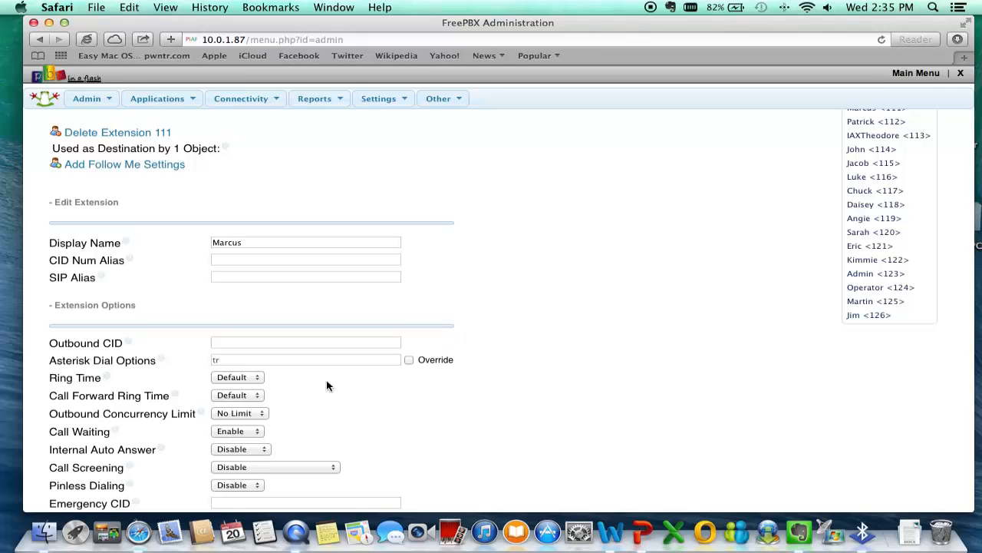
mouse_move(241, 374)
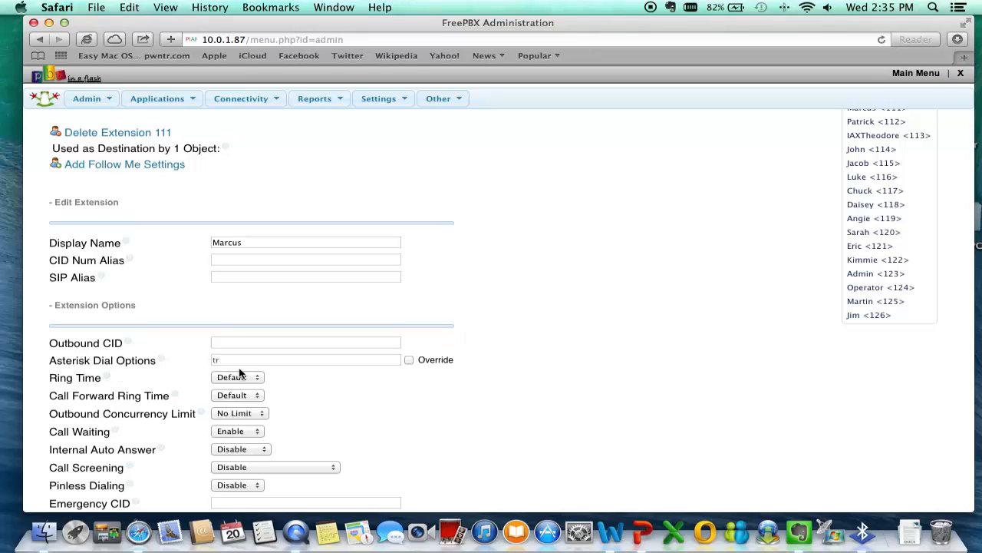
mouse_move(366, 385)
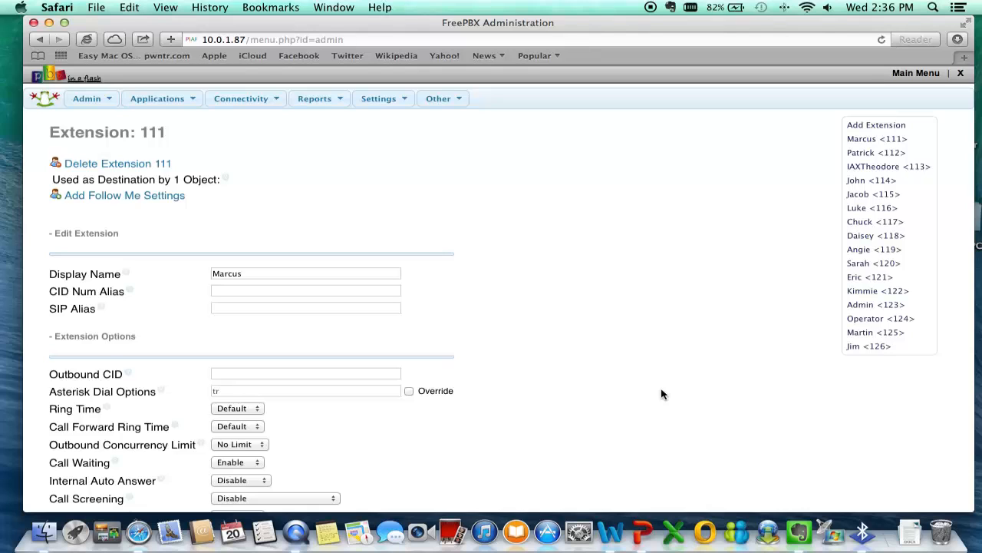
mouse_move(610, 253)
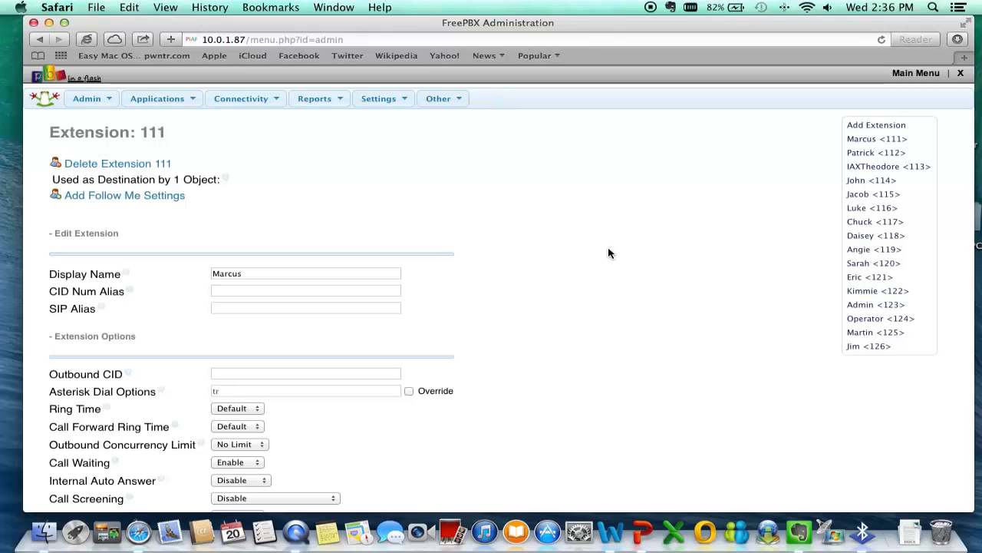
mouse_move(432, 151)
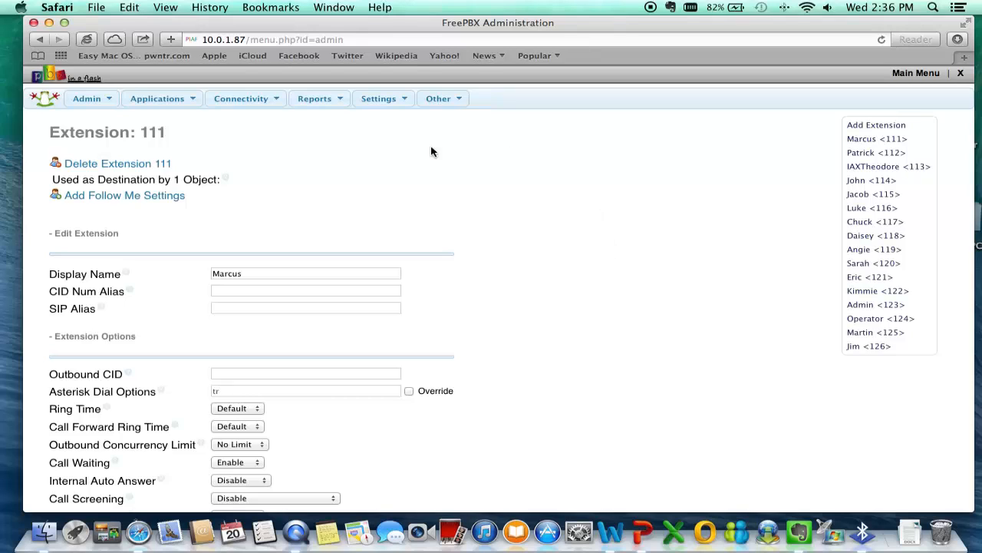
left_click(378, 99)
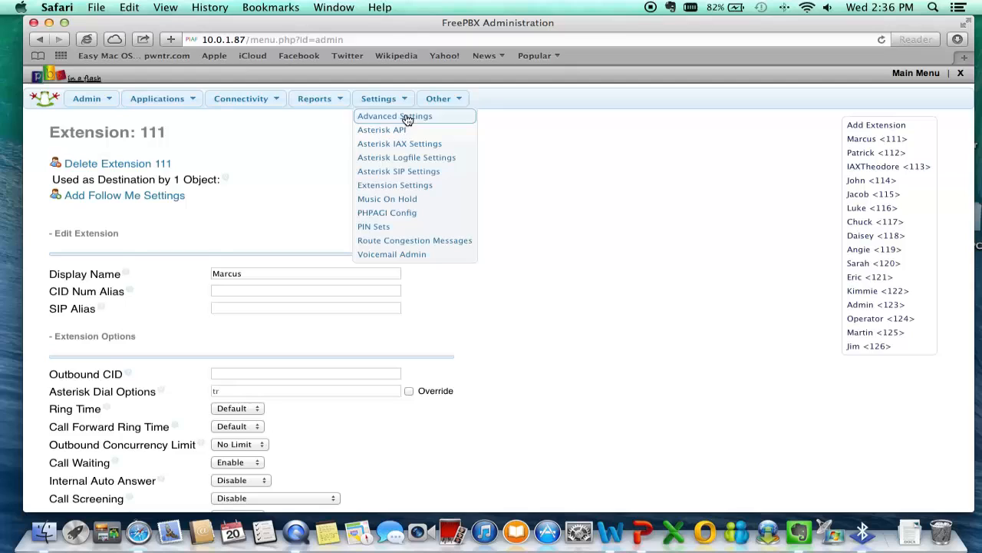
left_click(241, 98)
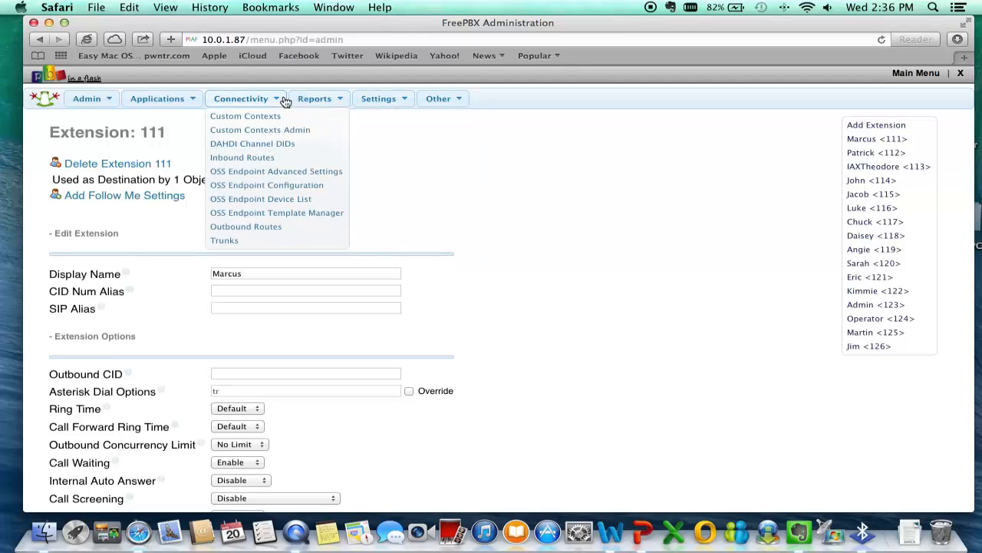
mouse_move(215, 103)
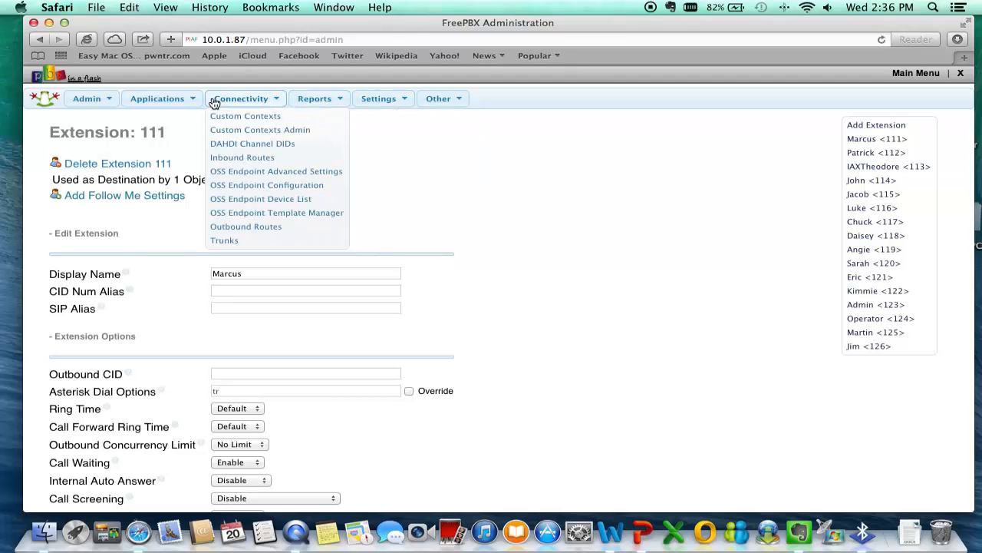
left_click(399, 190)
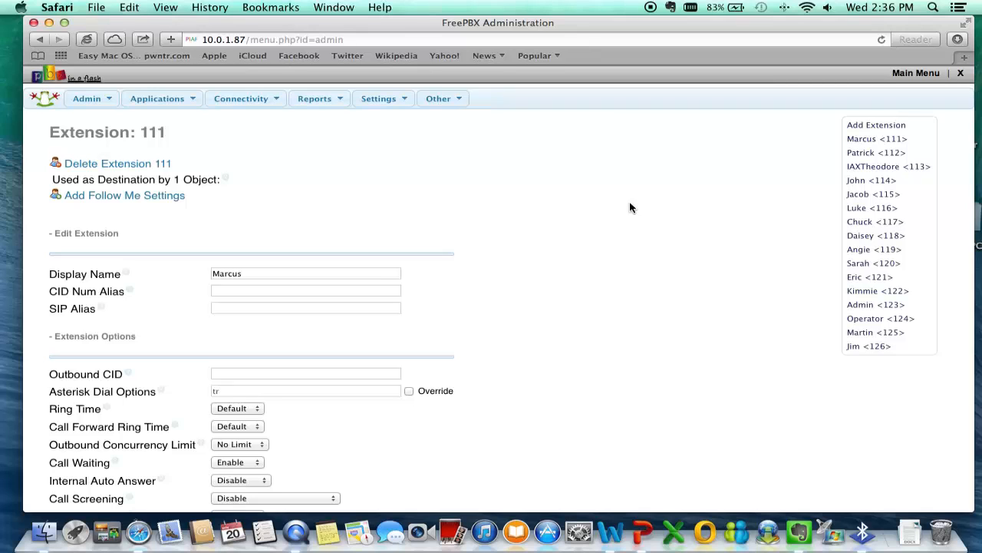
mouse_move(376, 124)
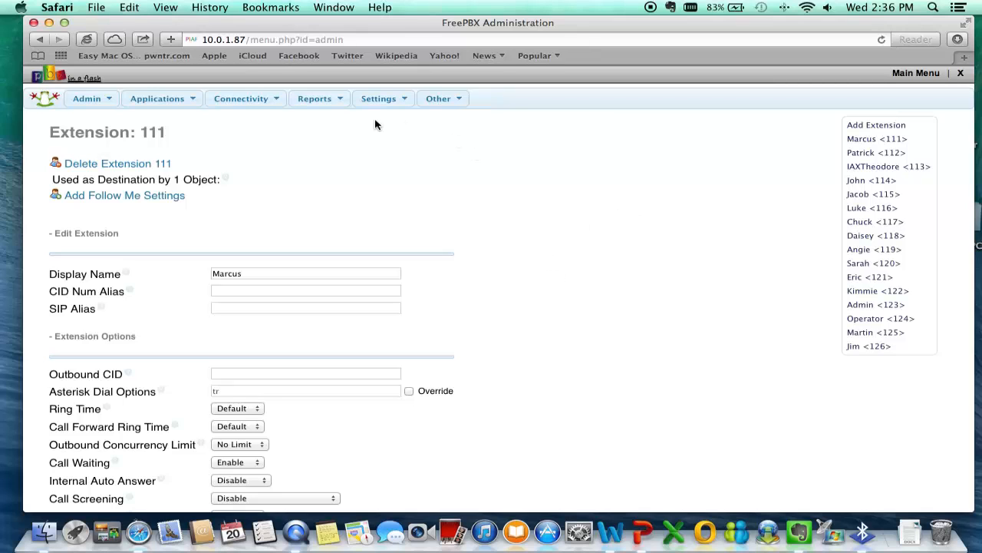